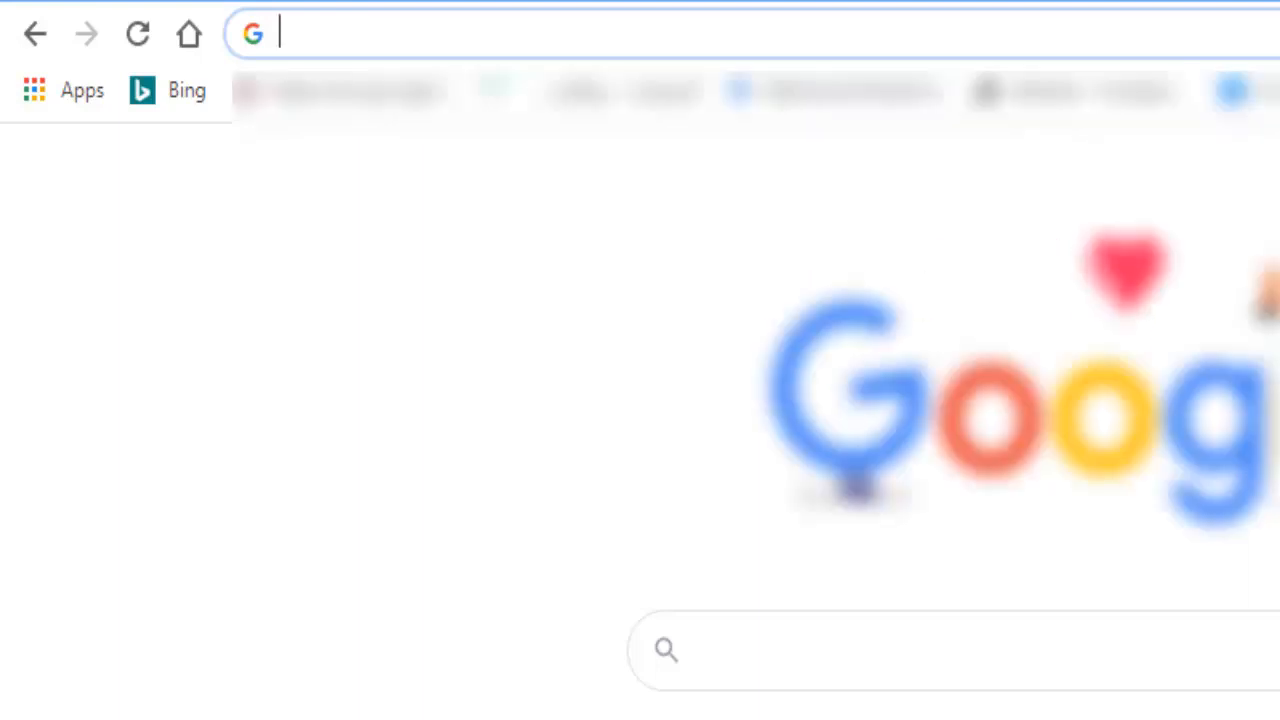
Step: Go to learndigital.withgoogle.com in Chrome to load the Google Digital Garage home page
text(learndigital.withgoogle.com/digitalgarage)
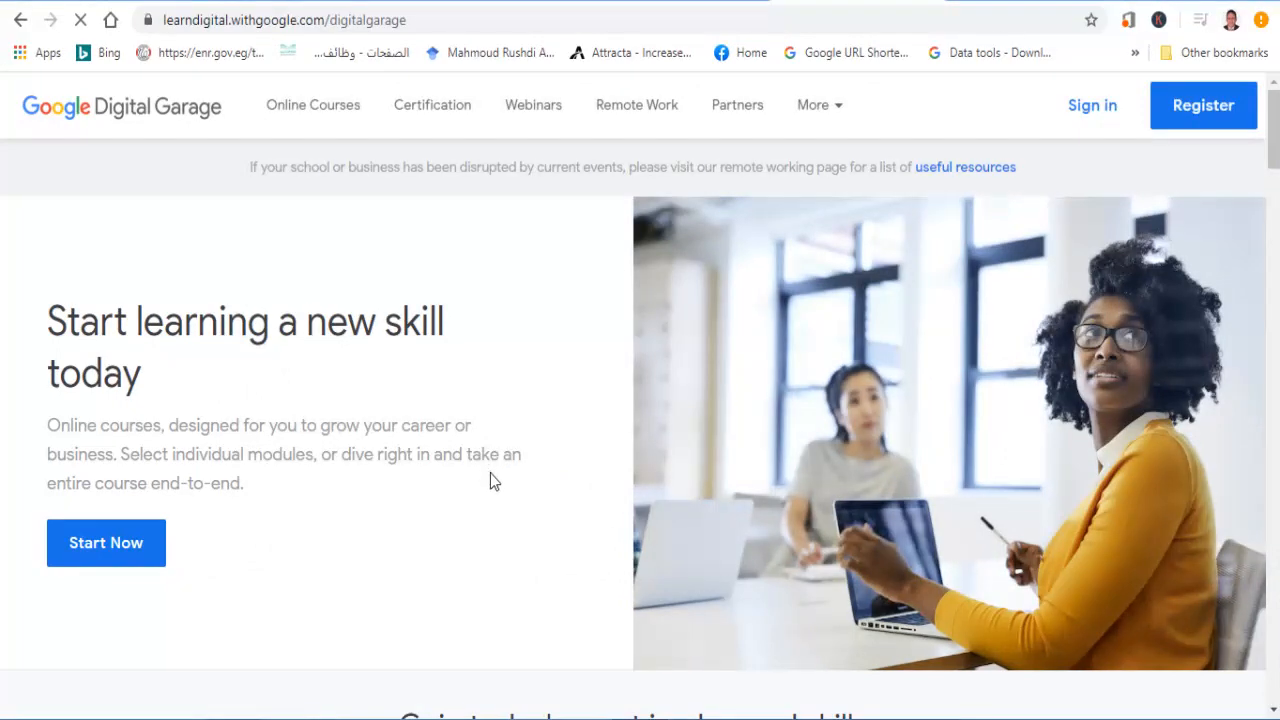
mouse_move(312, 104)
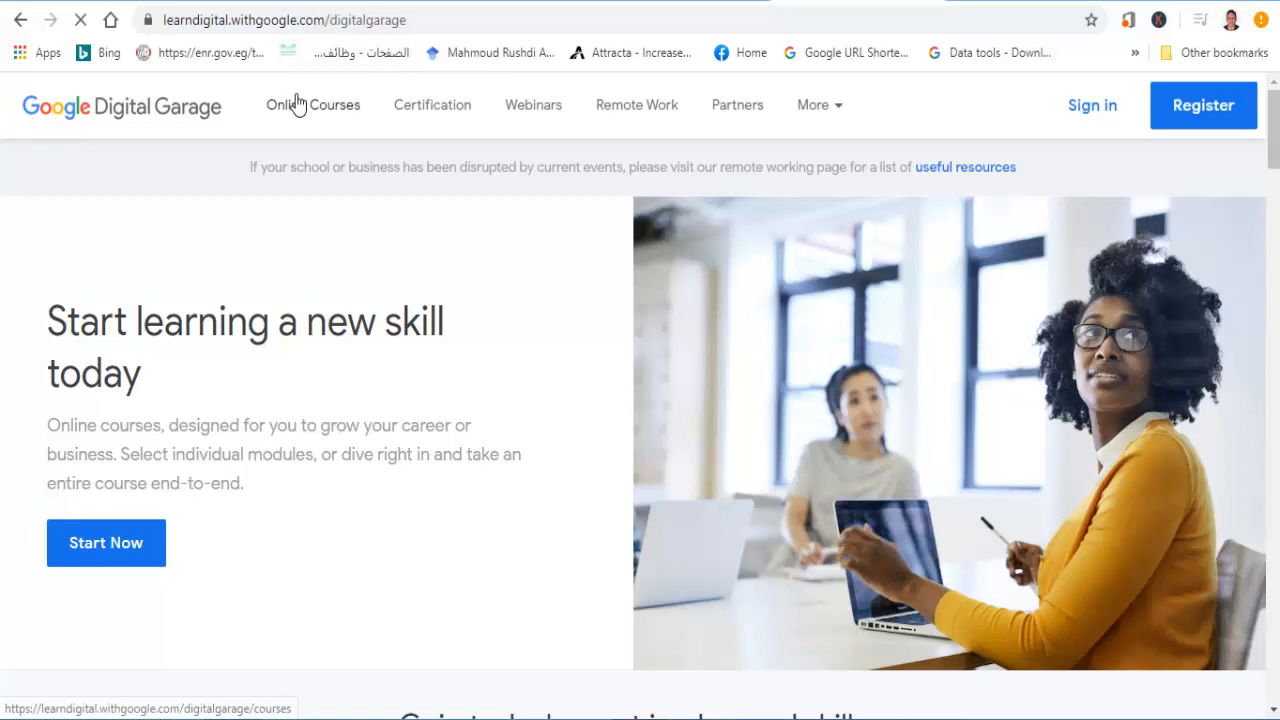
mouse_move(1203, 105)
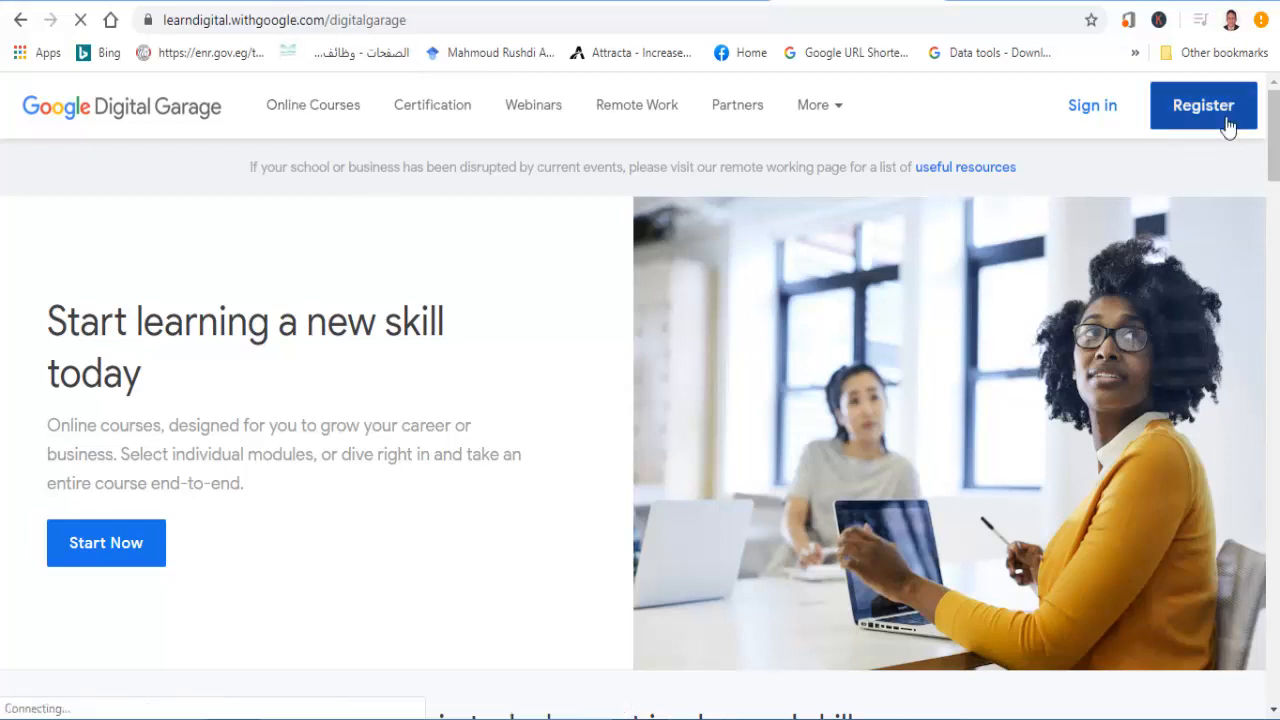
click(1203, 105)
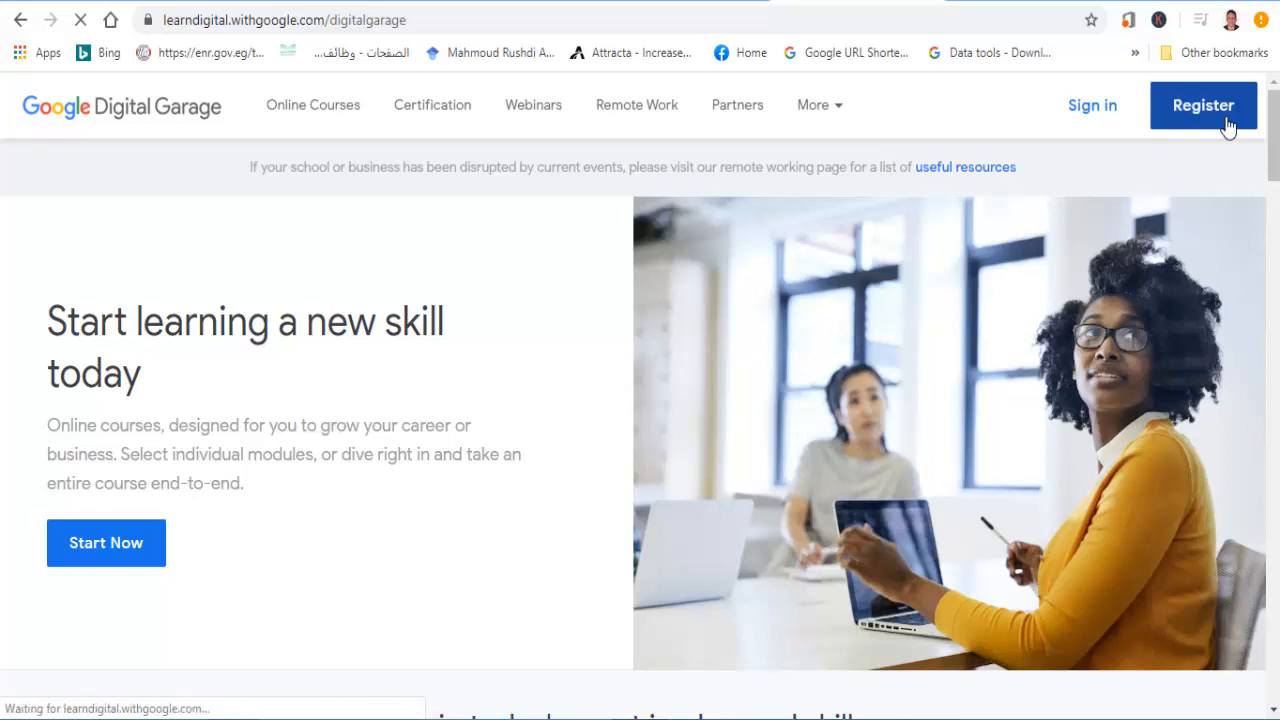
click(1203, 105)
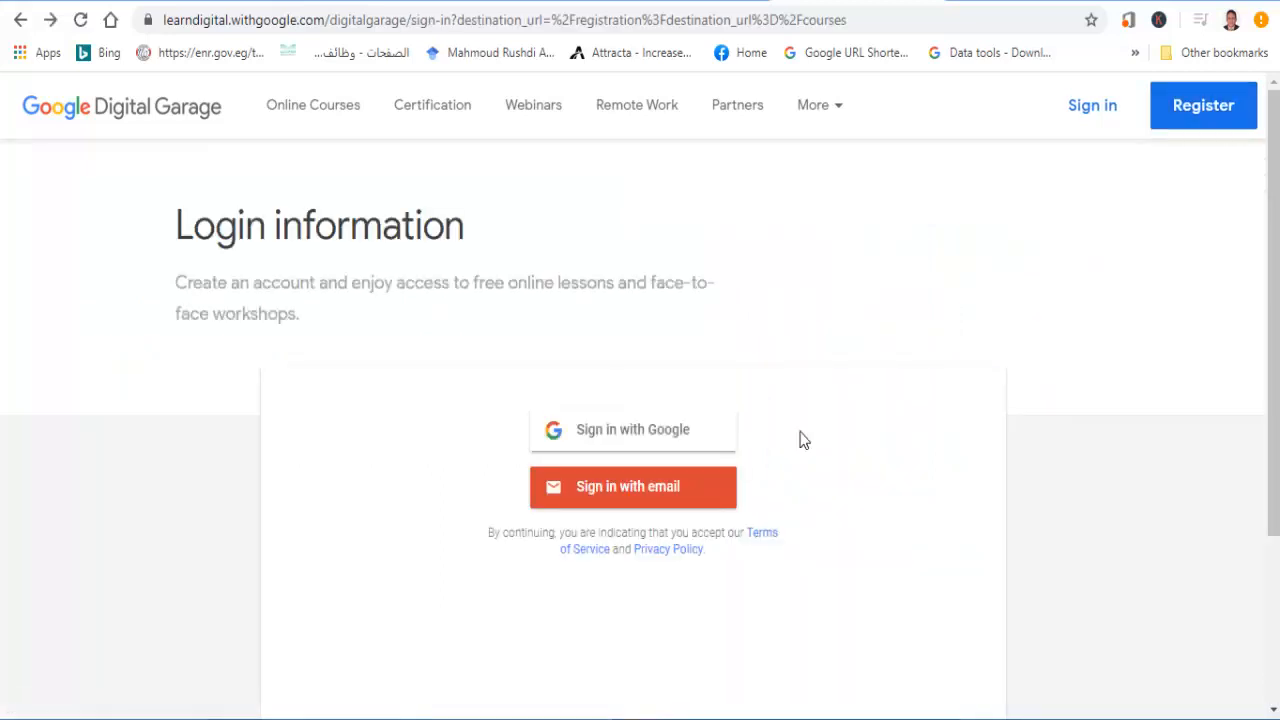
mouse_move(660, 500)
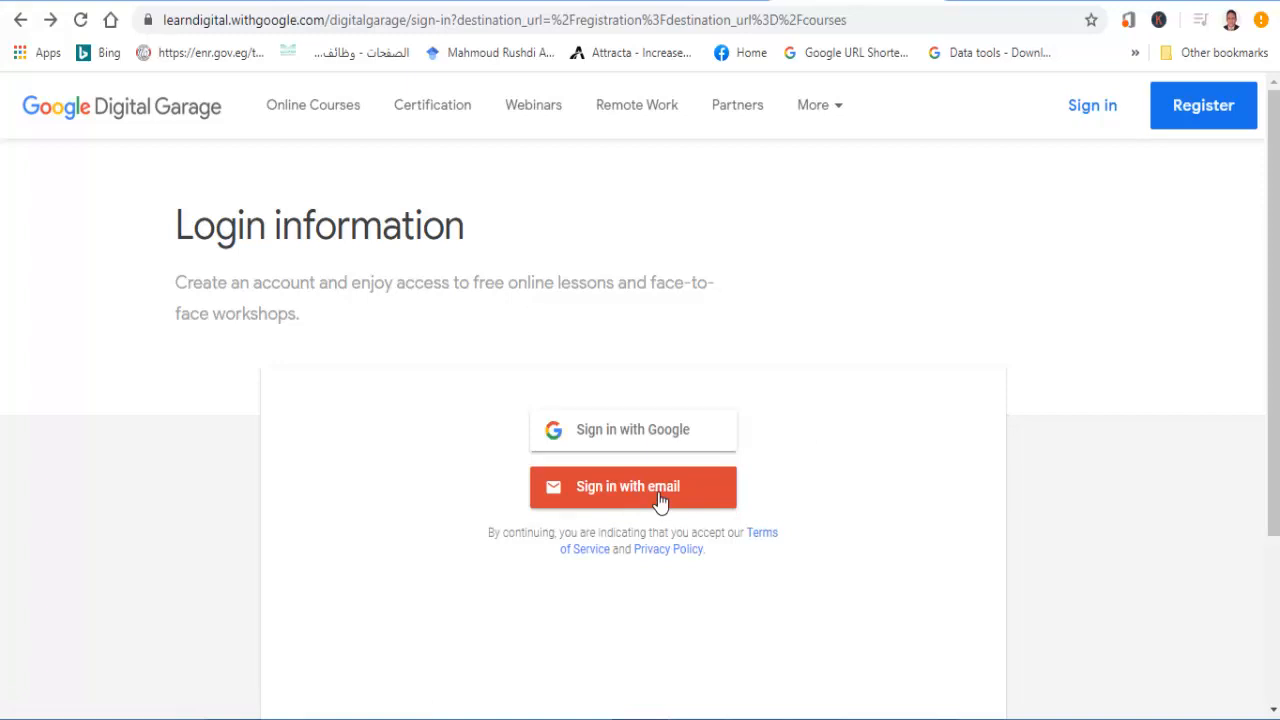
mouse_move(672, 455)
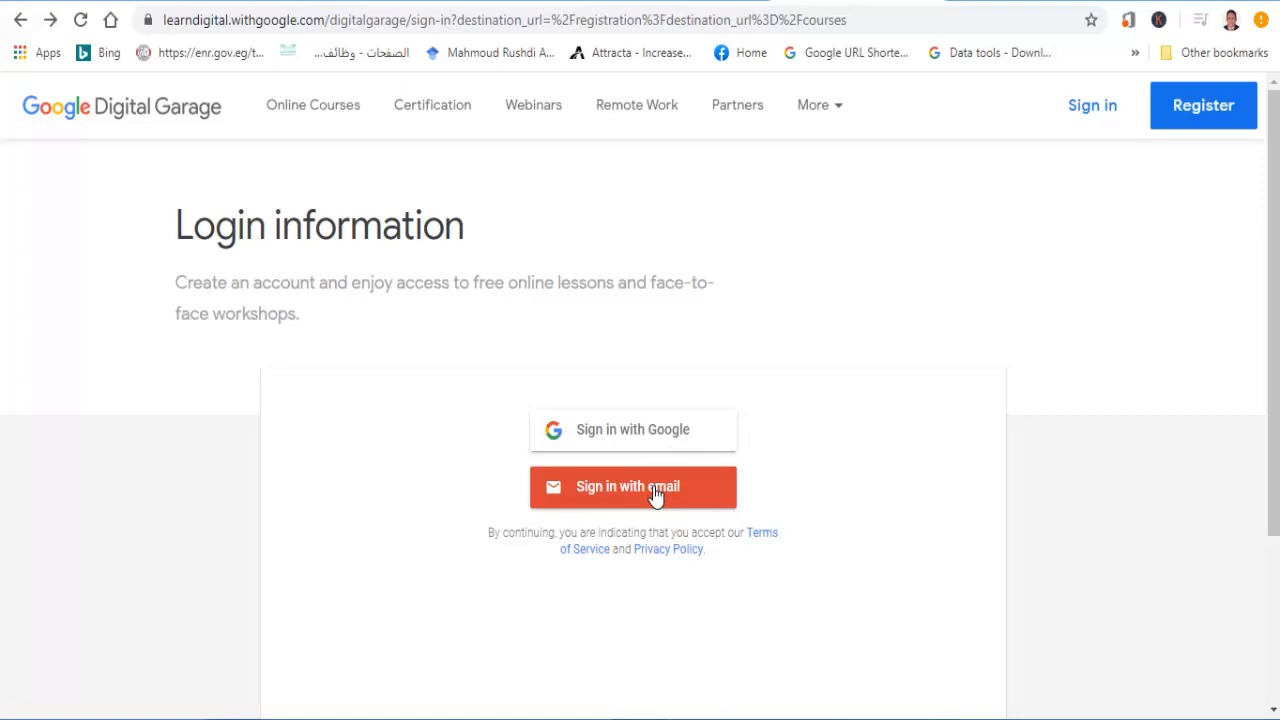
click(633, 486)
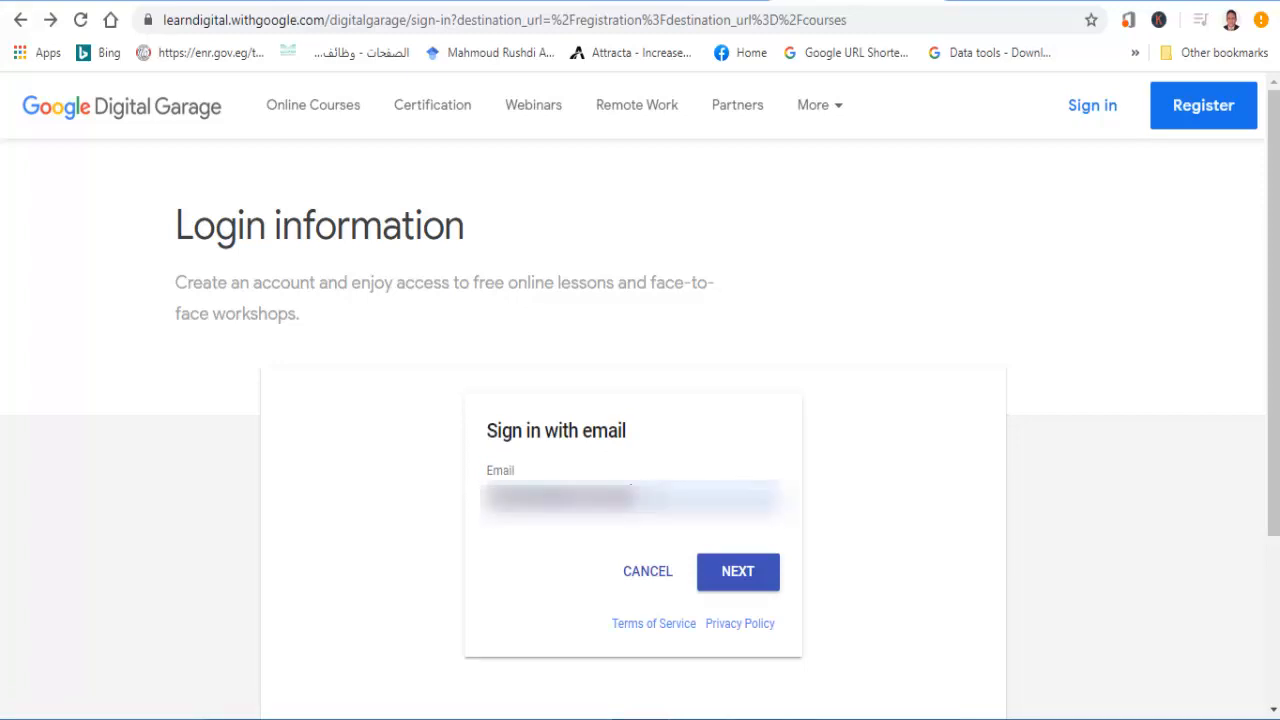
click(737, 571)
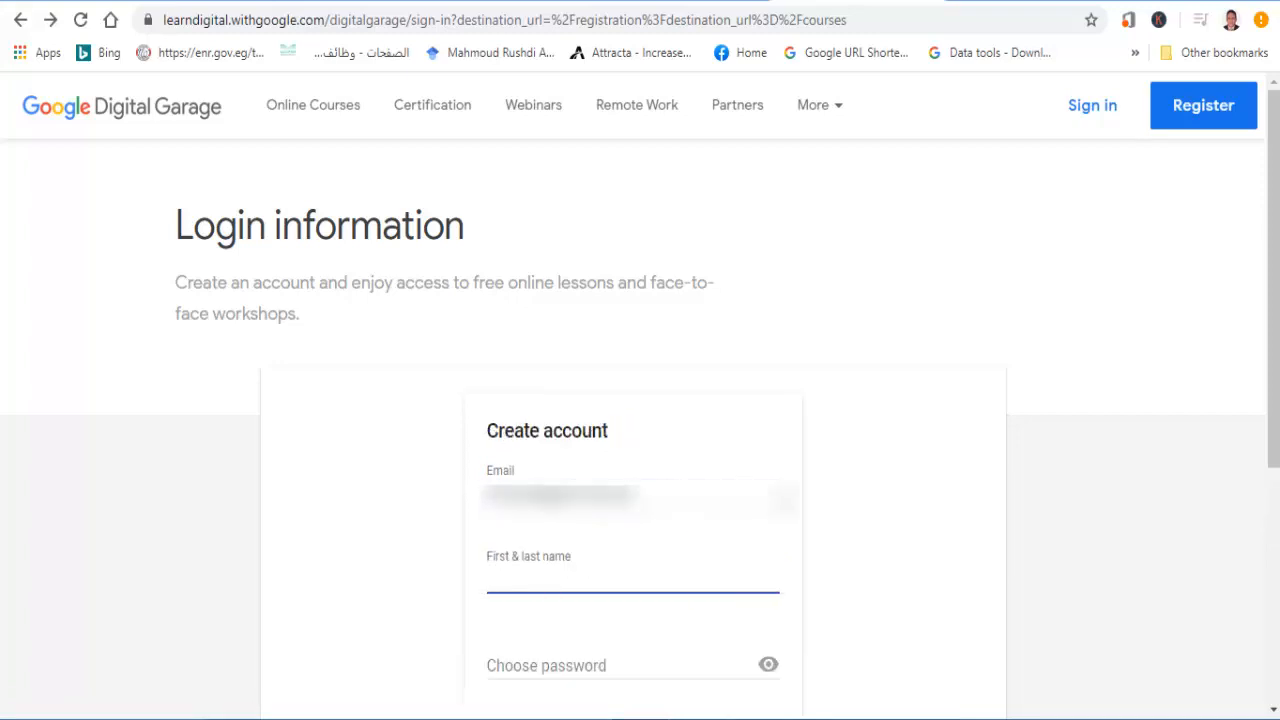
text(Mahmoud Rushdi)
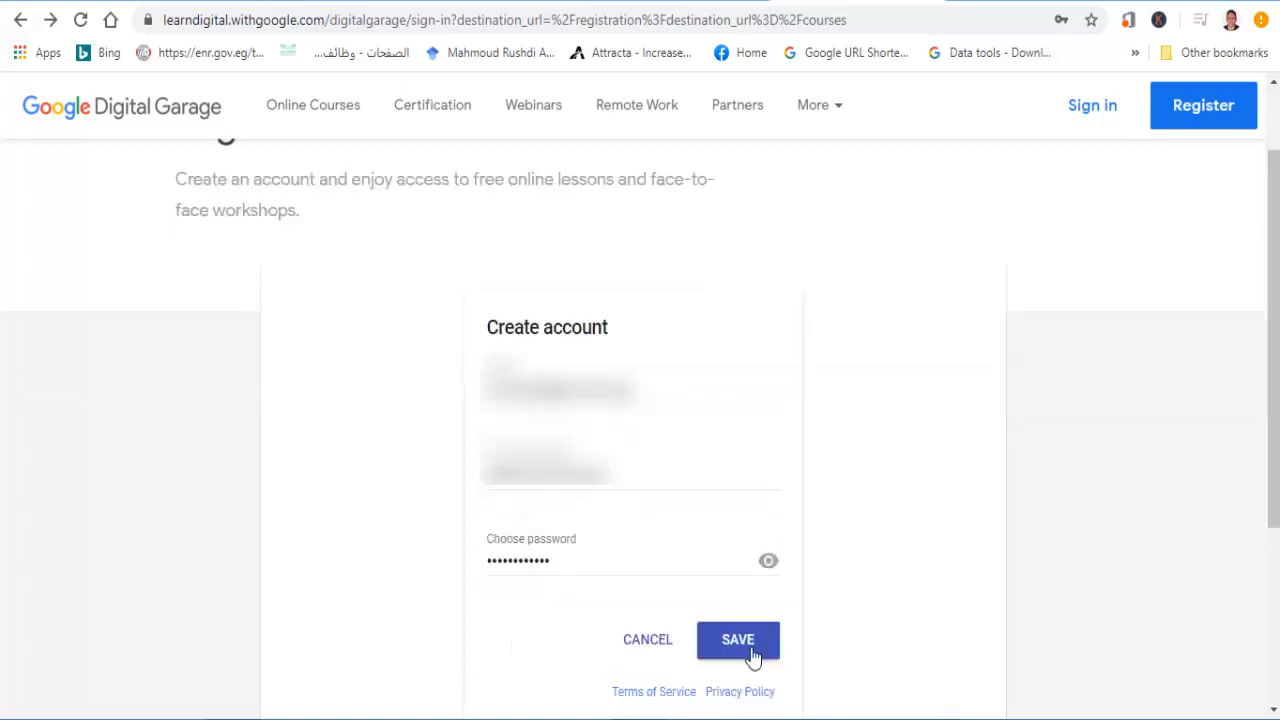
click(737, 639)
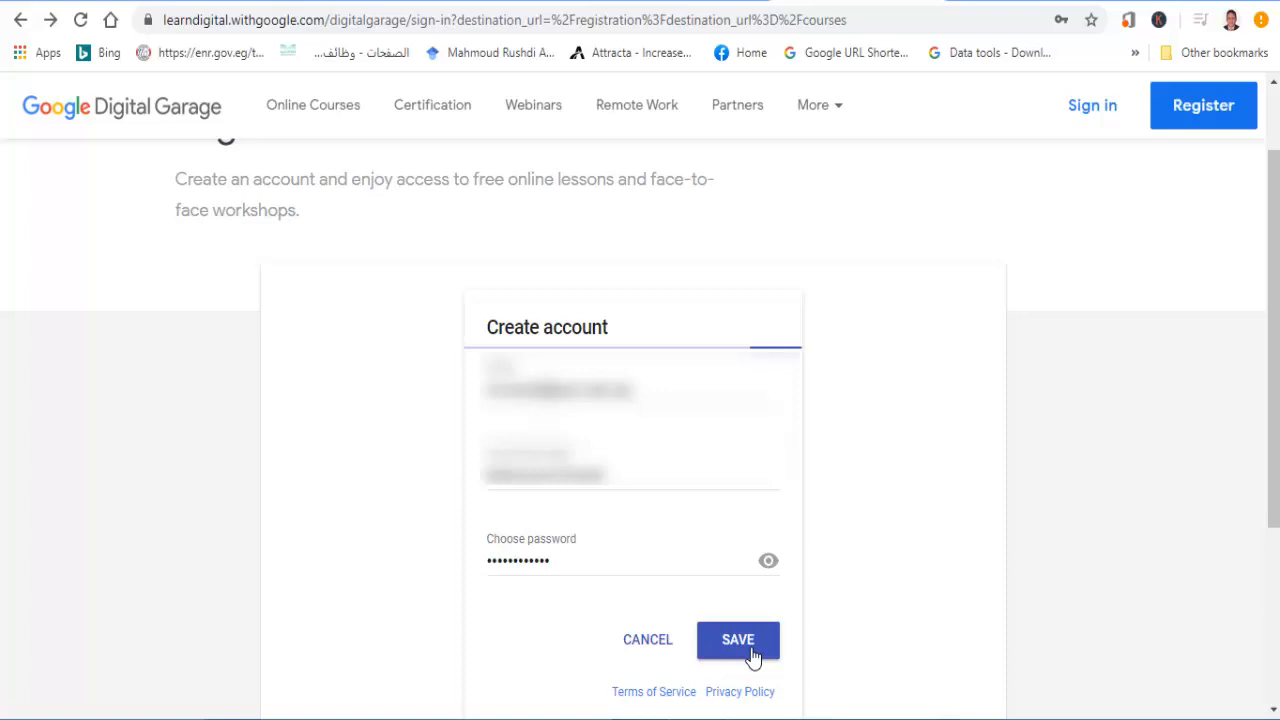
click(738, 639)
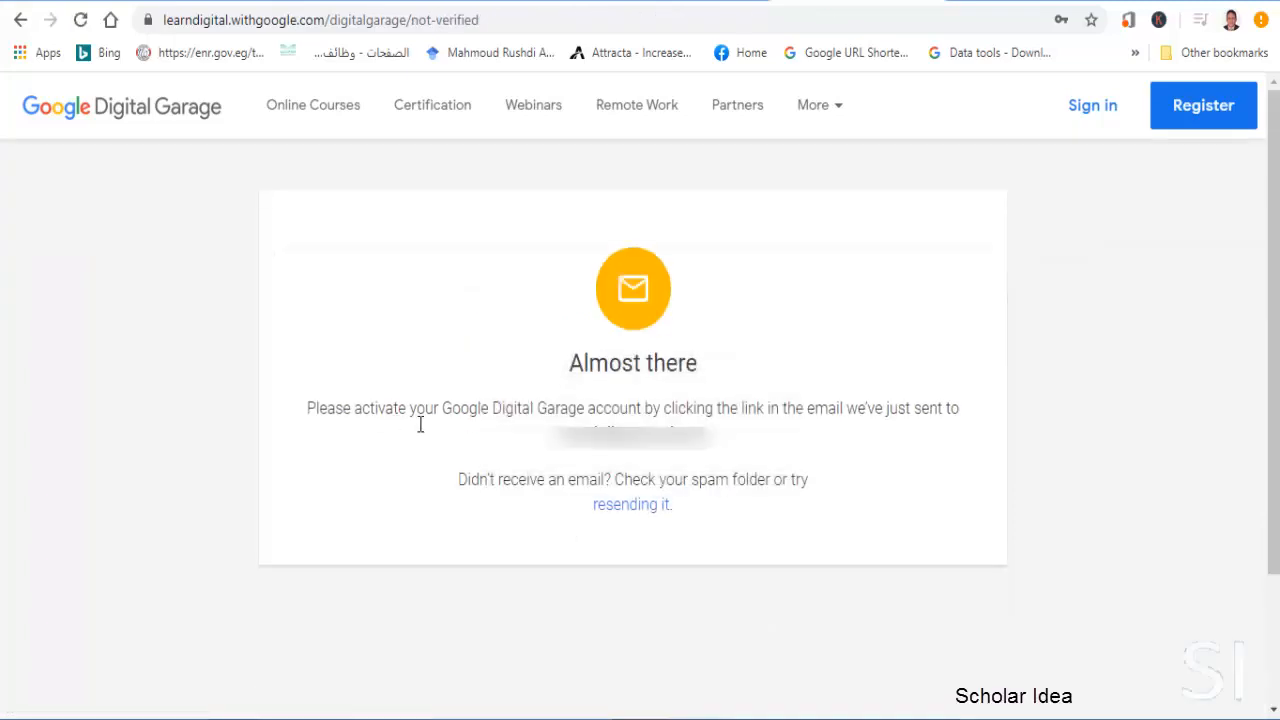
mouse_move(640, 393)
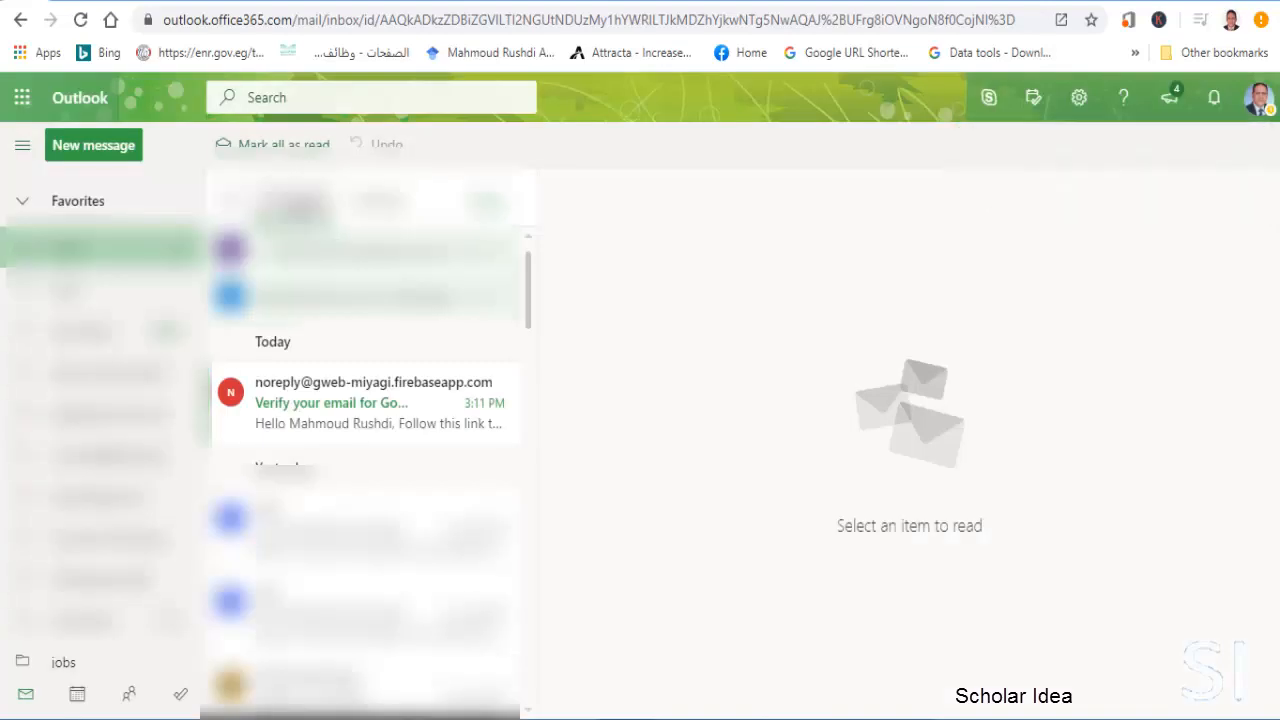
mouse_move(332, 402)
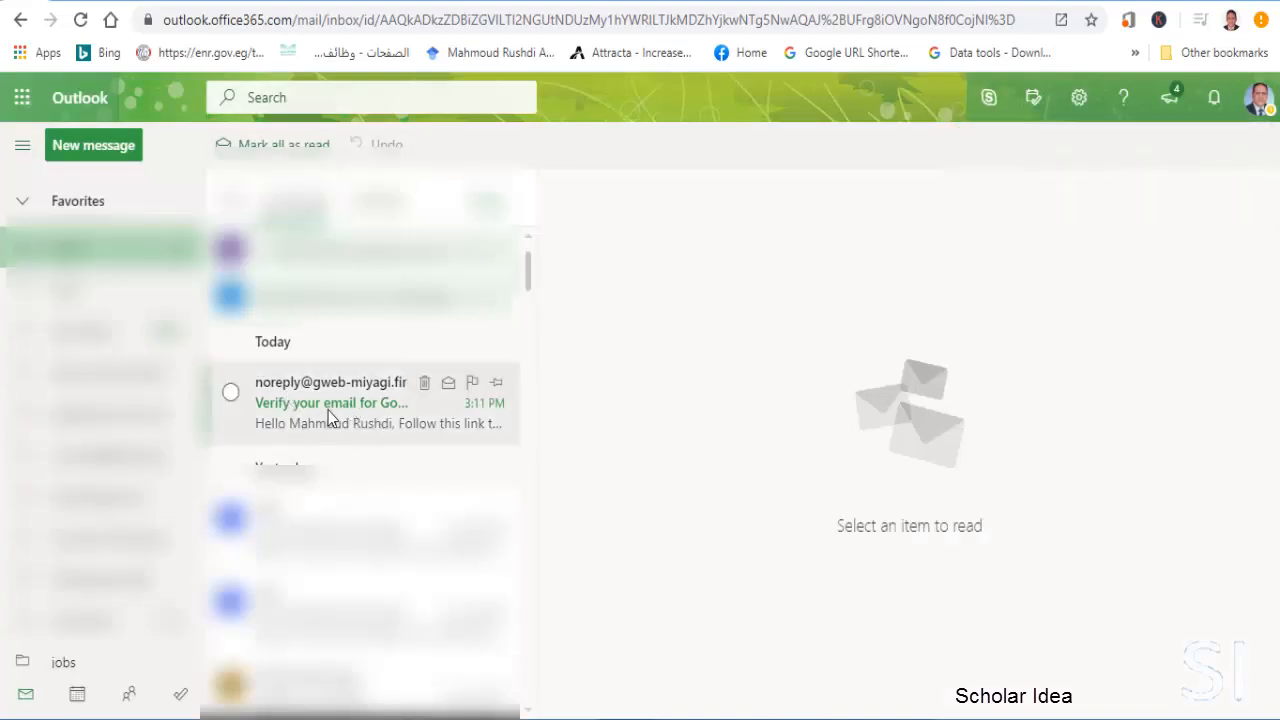
Step: Open the Google Learn Digital 'Verify your email' message in the Outlook inbox
click(331, 402)
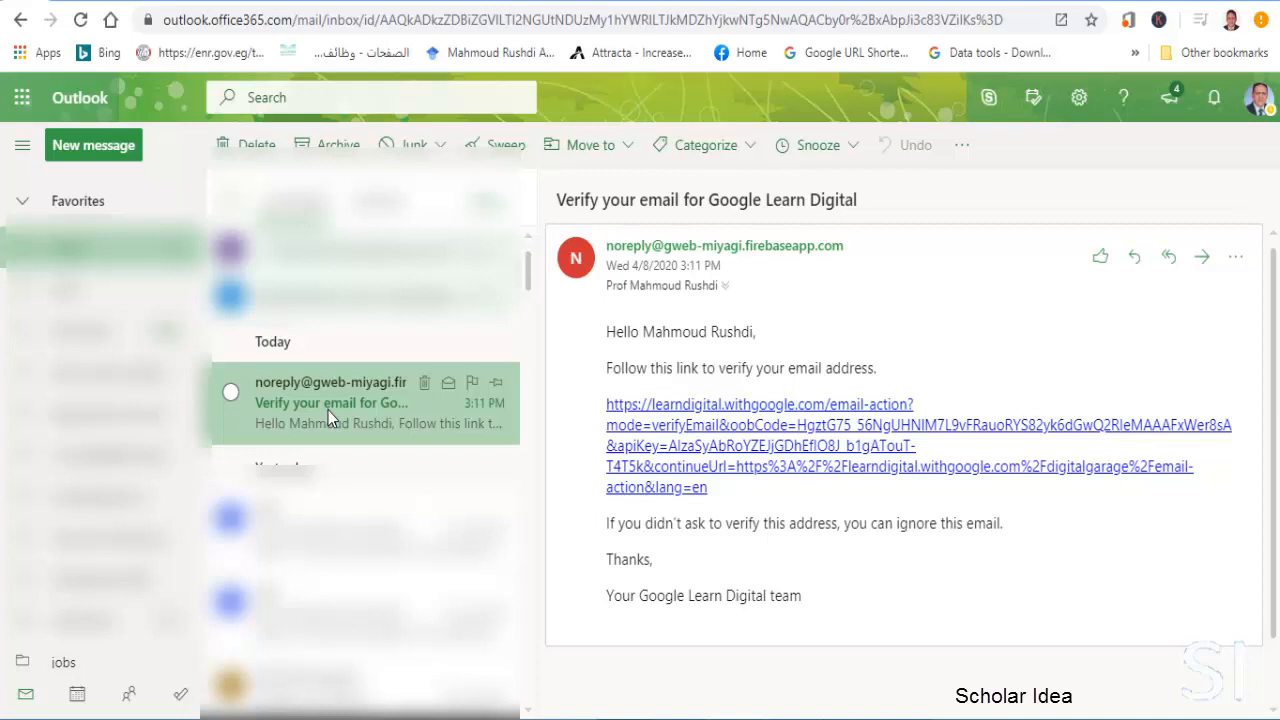
mouse_move(825, 445)
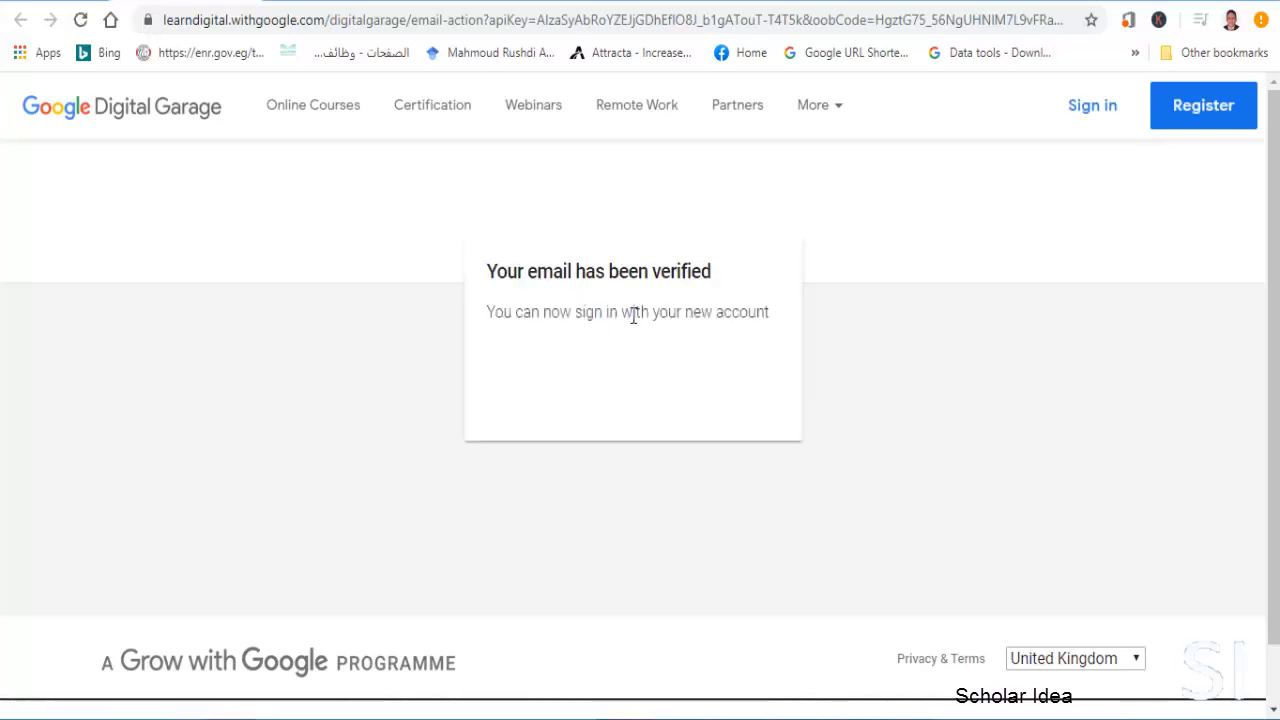
mouse_move(577, 280)
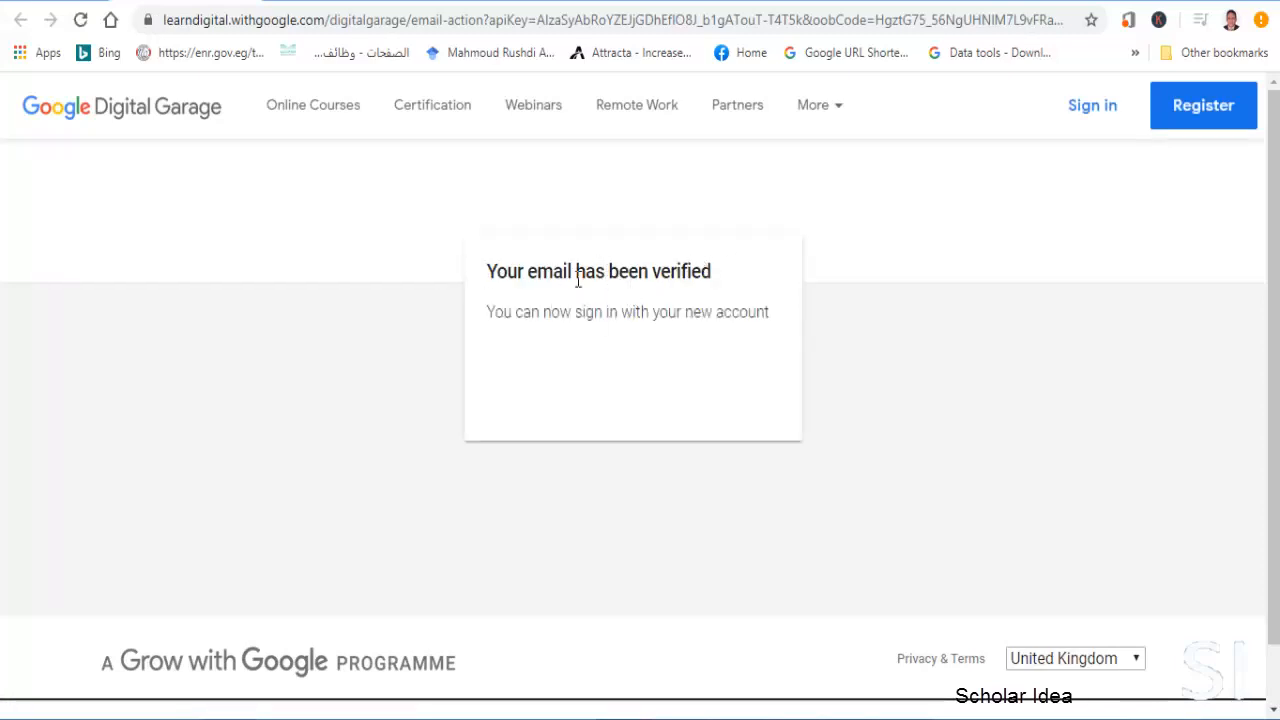
Step: Fill in the personal details (name 'Ru') and email preferences, then complete registration
click(1091, 105)
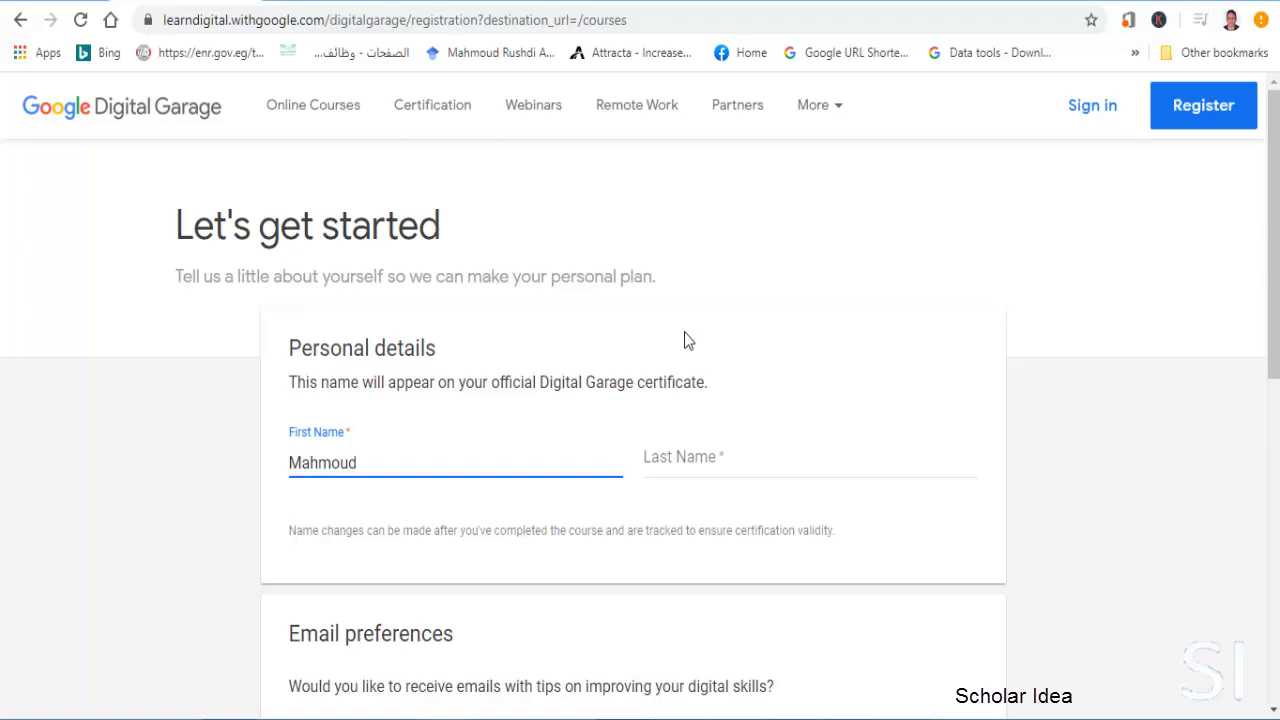
text(Ru)
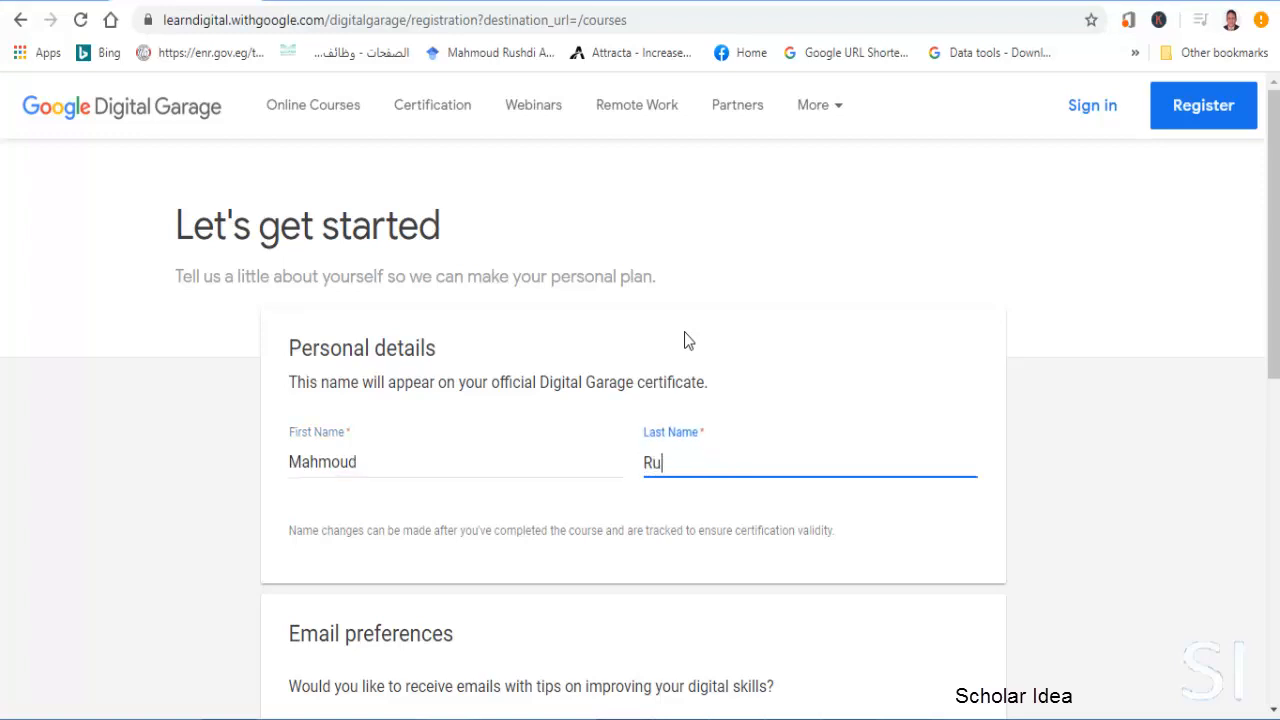
scroll(down, 3)
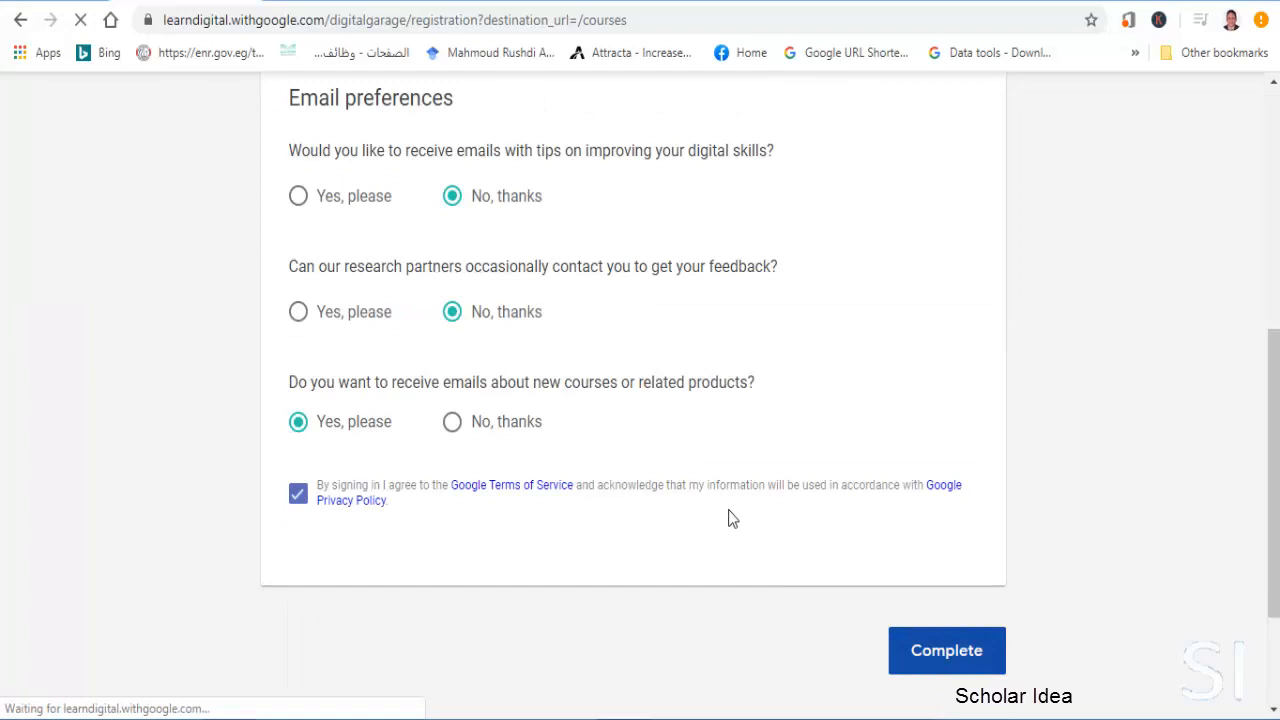
click(946, 650)
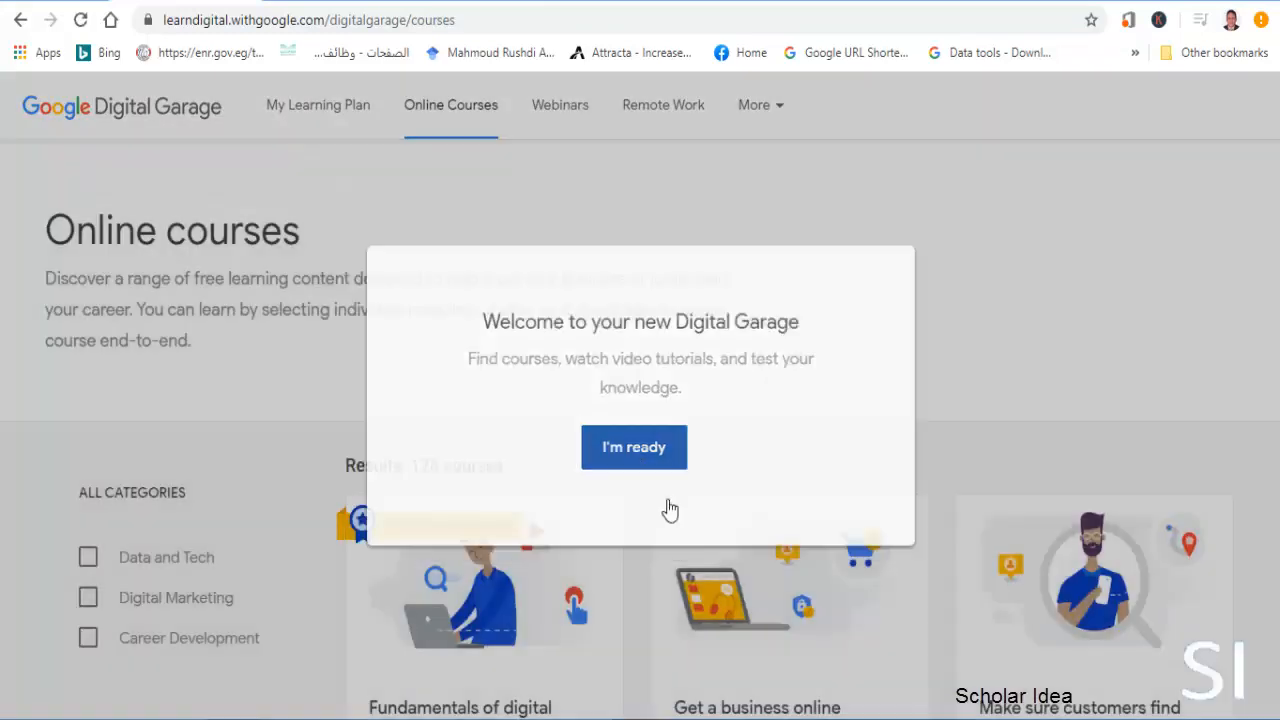
Step: Dismiss the welcome message and browse the 126-course catalogue and its filters
click(633, 447)
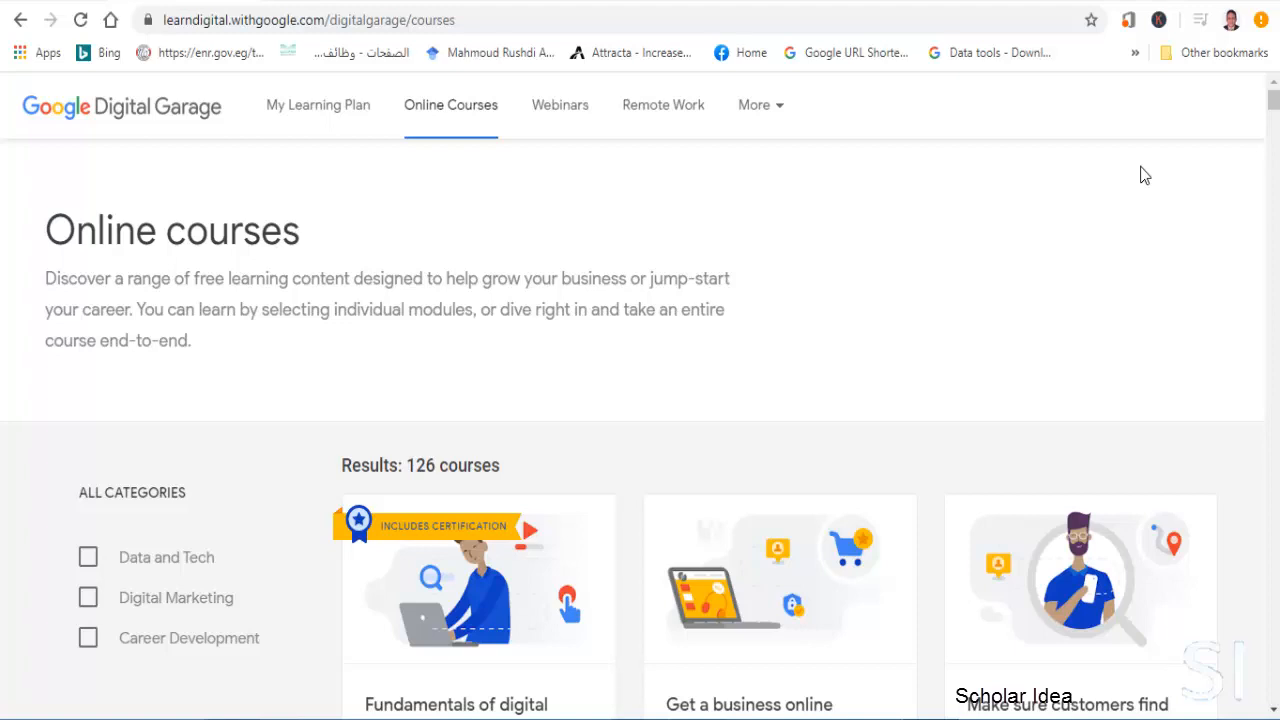
mouse_move(1272, 105)
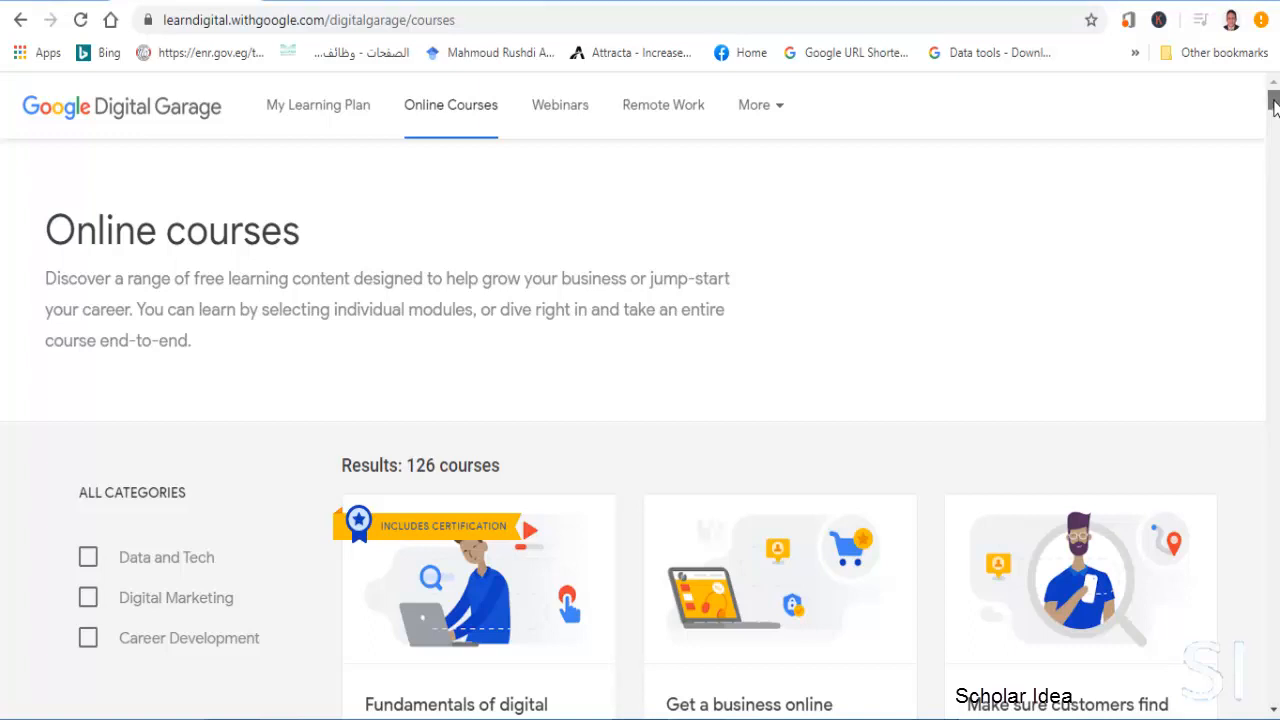
scroll(down, 3)
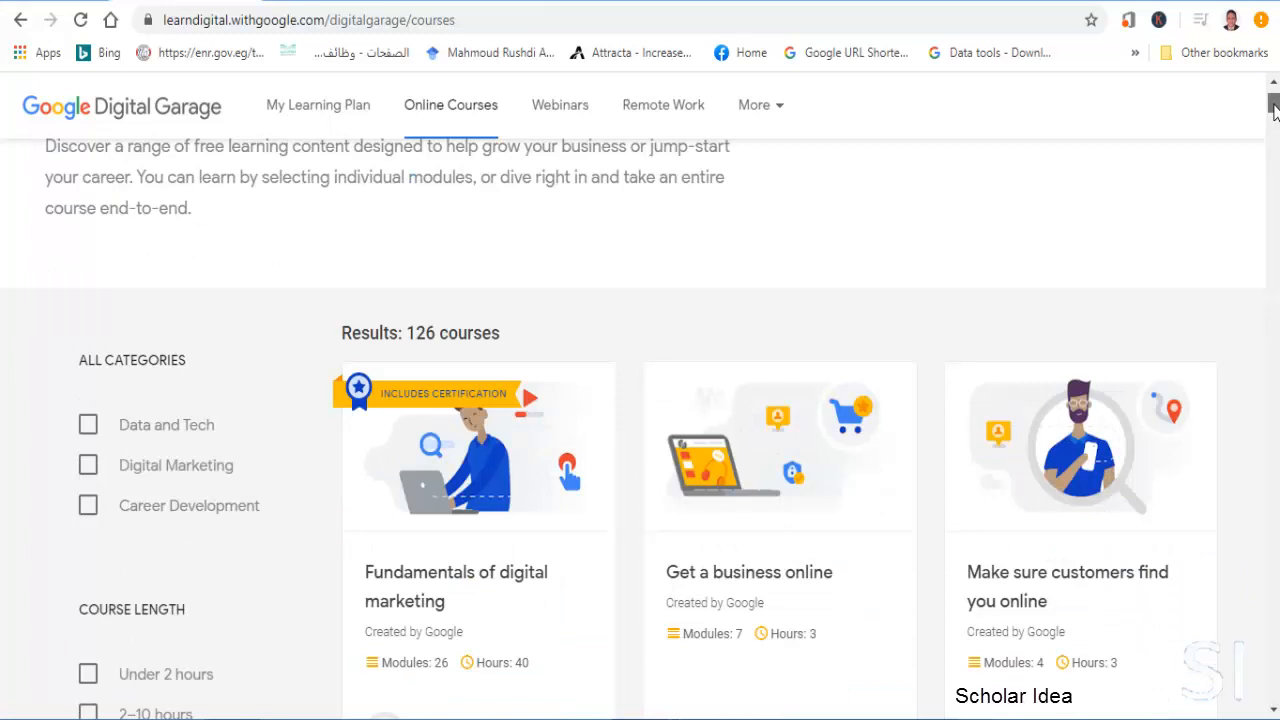
scroll(down, 3)
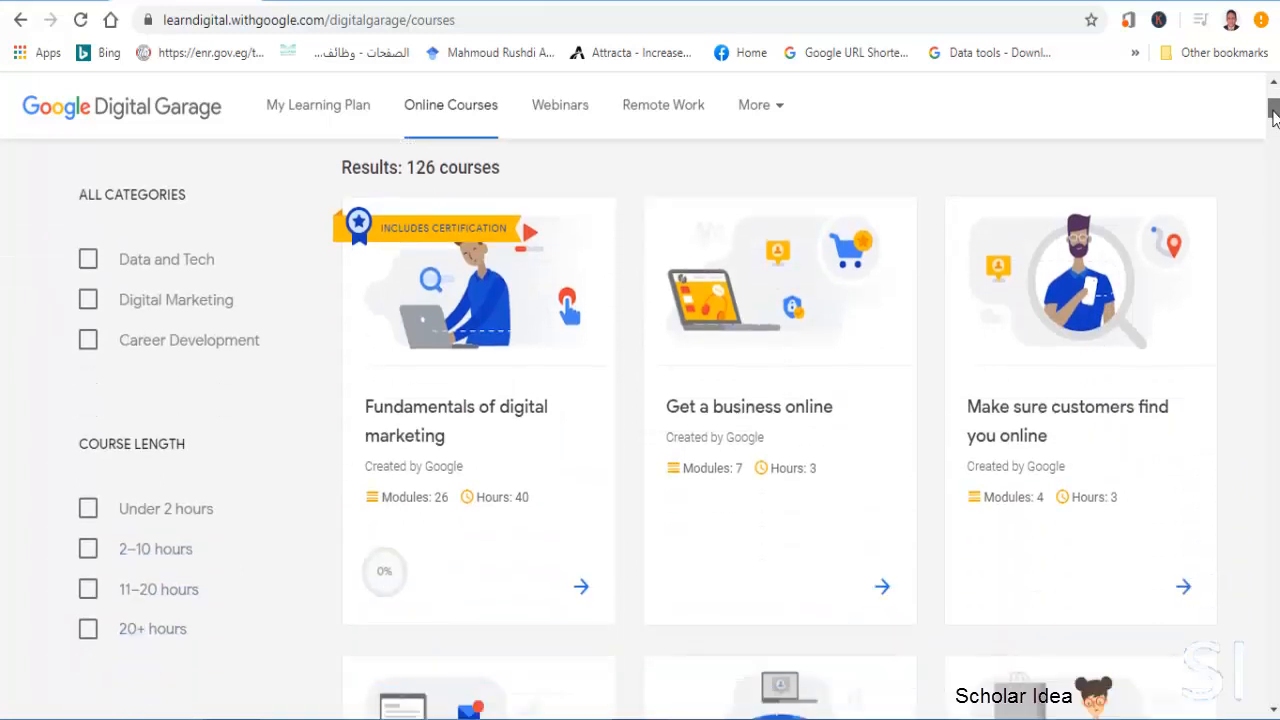
scroll(down, 3)
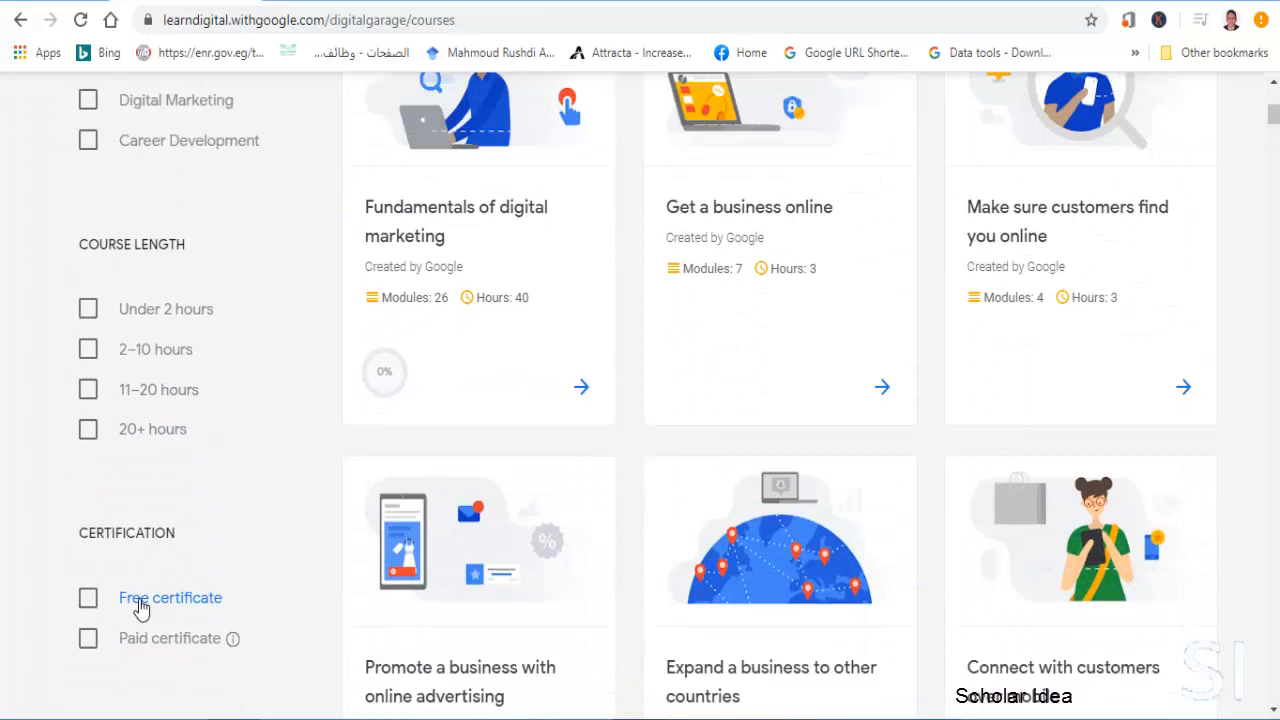
click(88, 597)
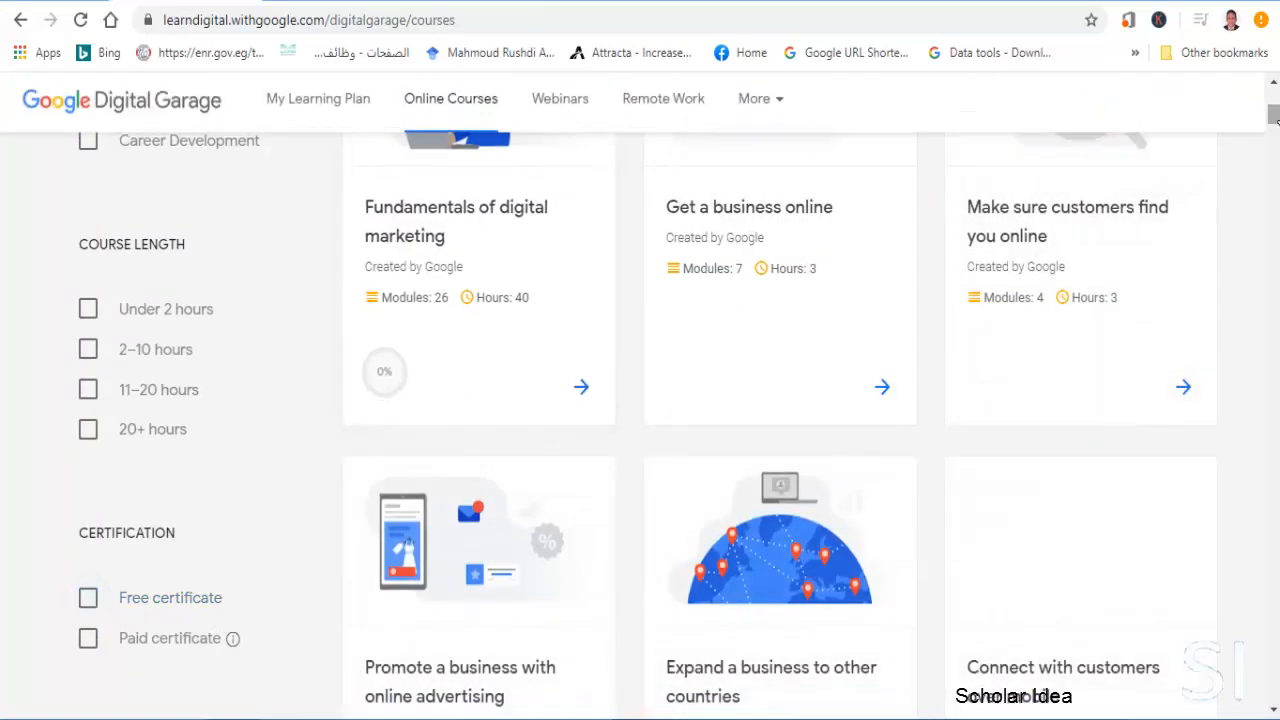
scroll(up, 3)
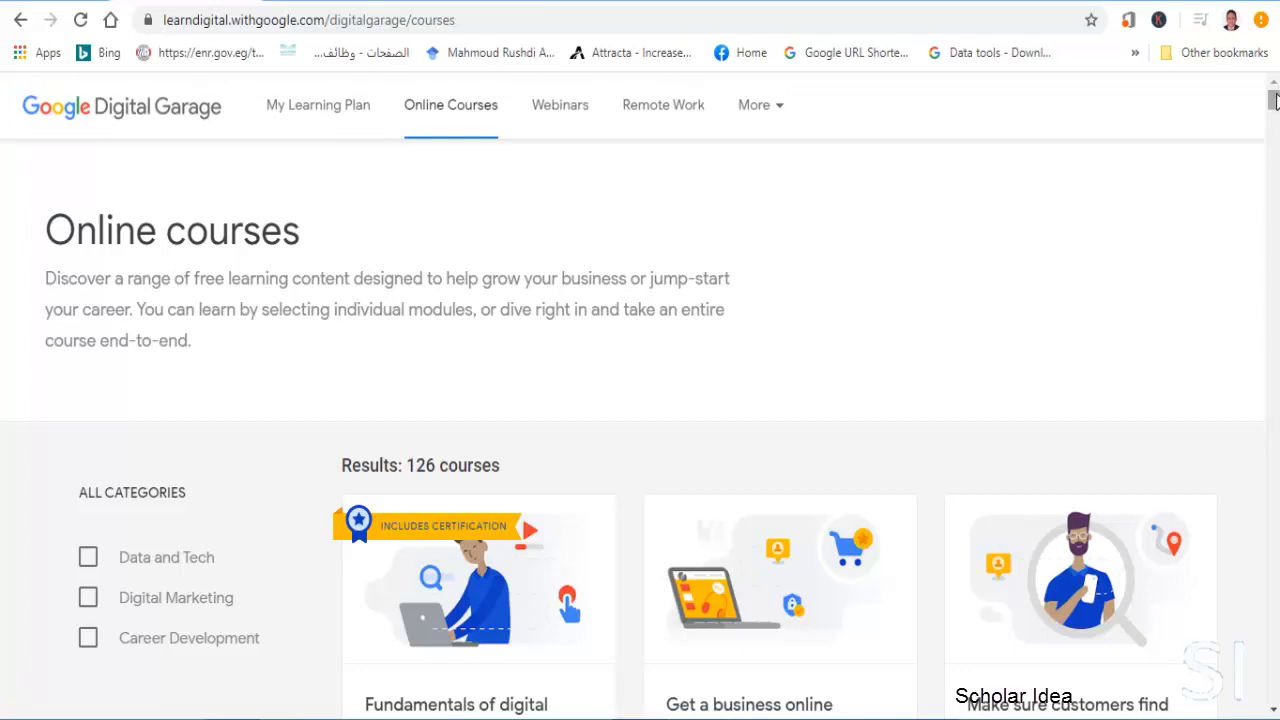
scroll(down, 3)
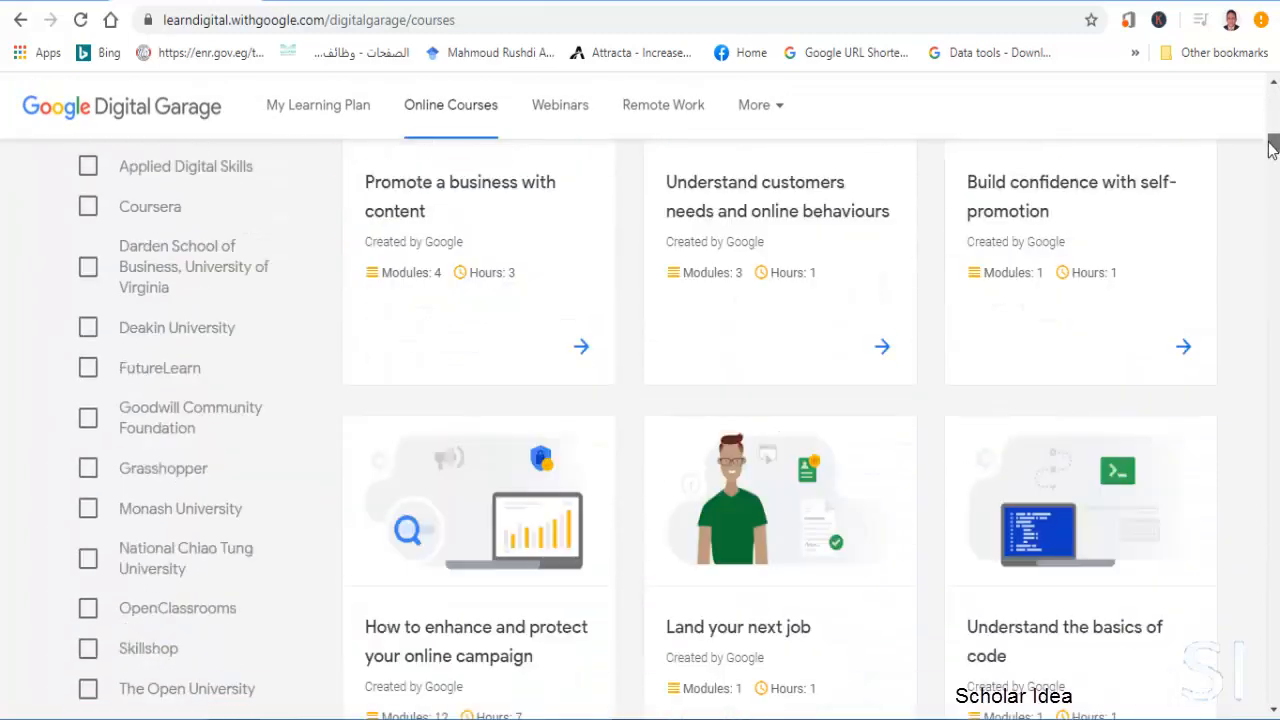
scroll(down, 3)
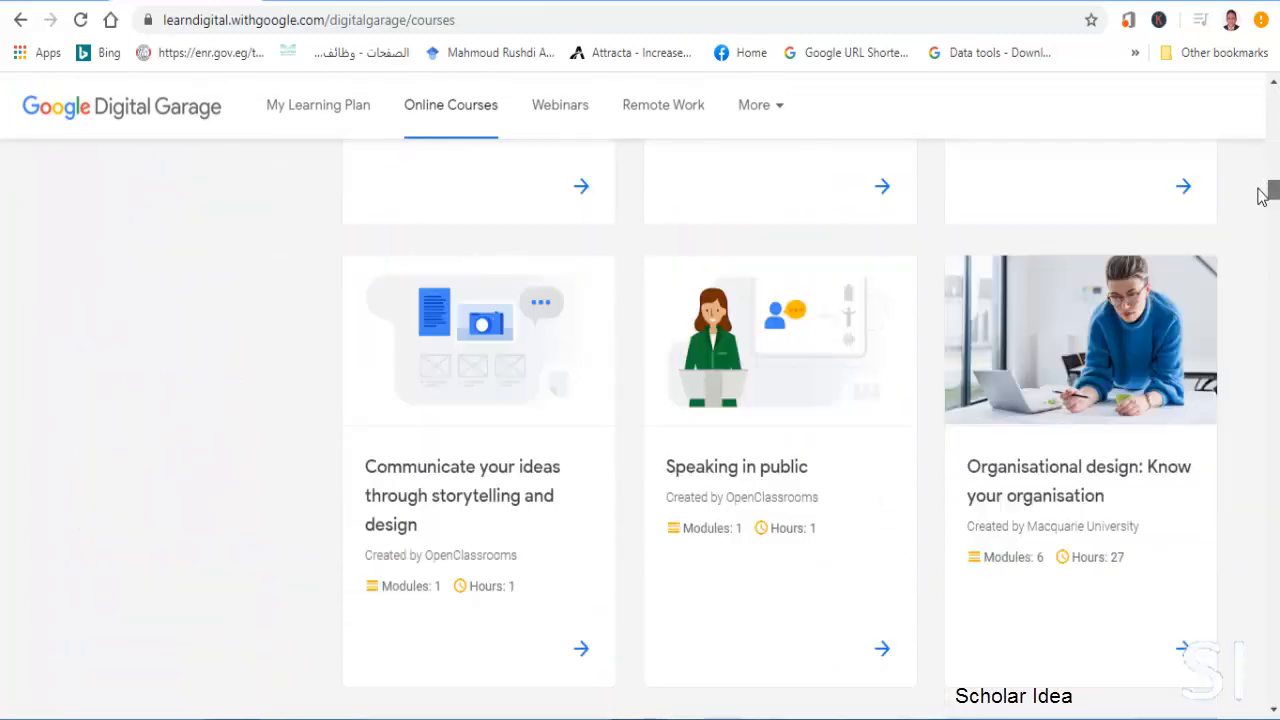
scroll(down, 3)
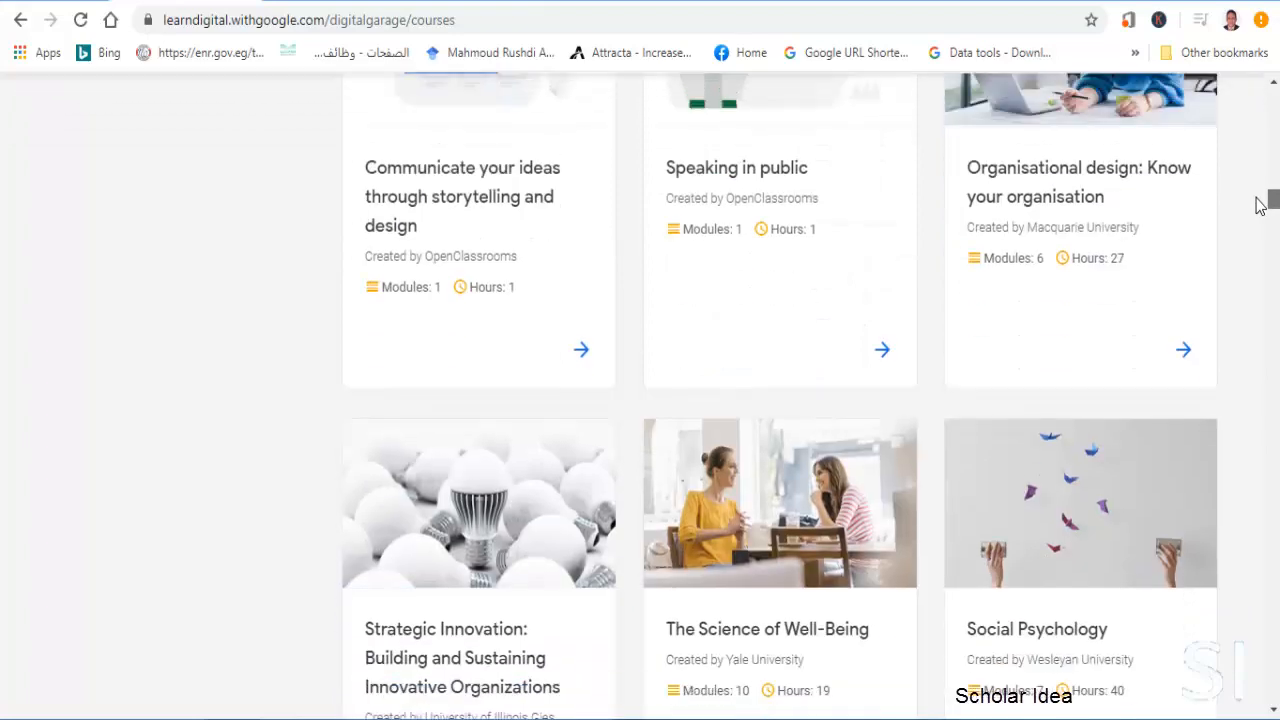
scroll(down, 3)
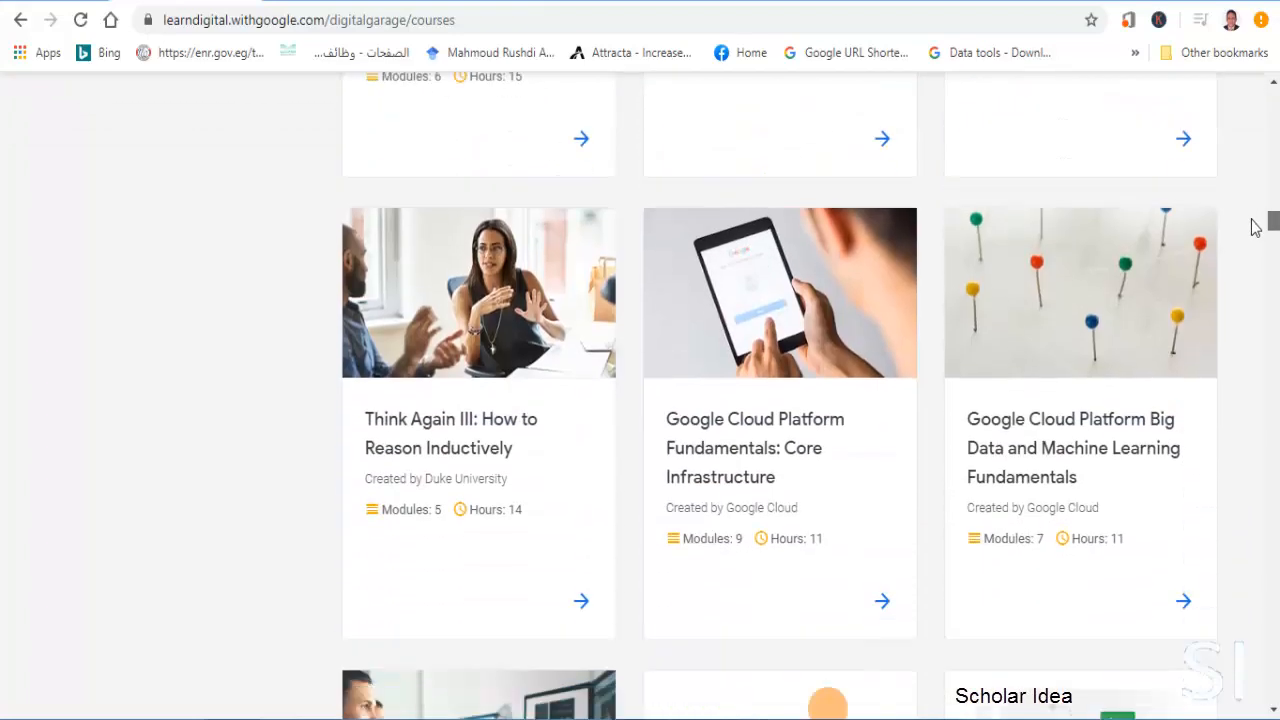
scroll(down, 3)
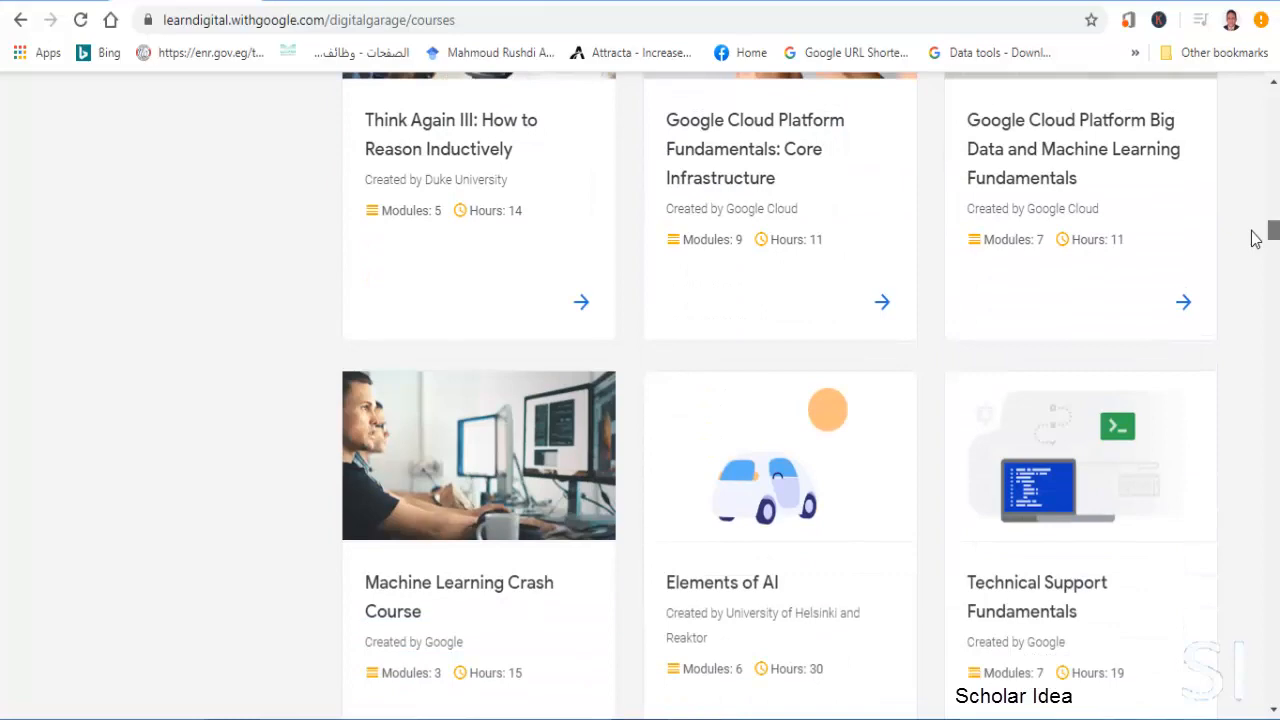
scroll(down, 3)
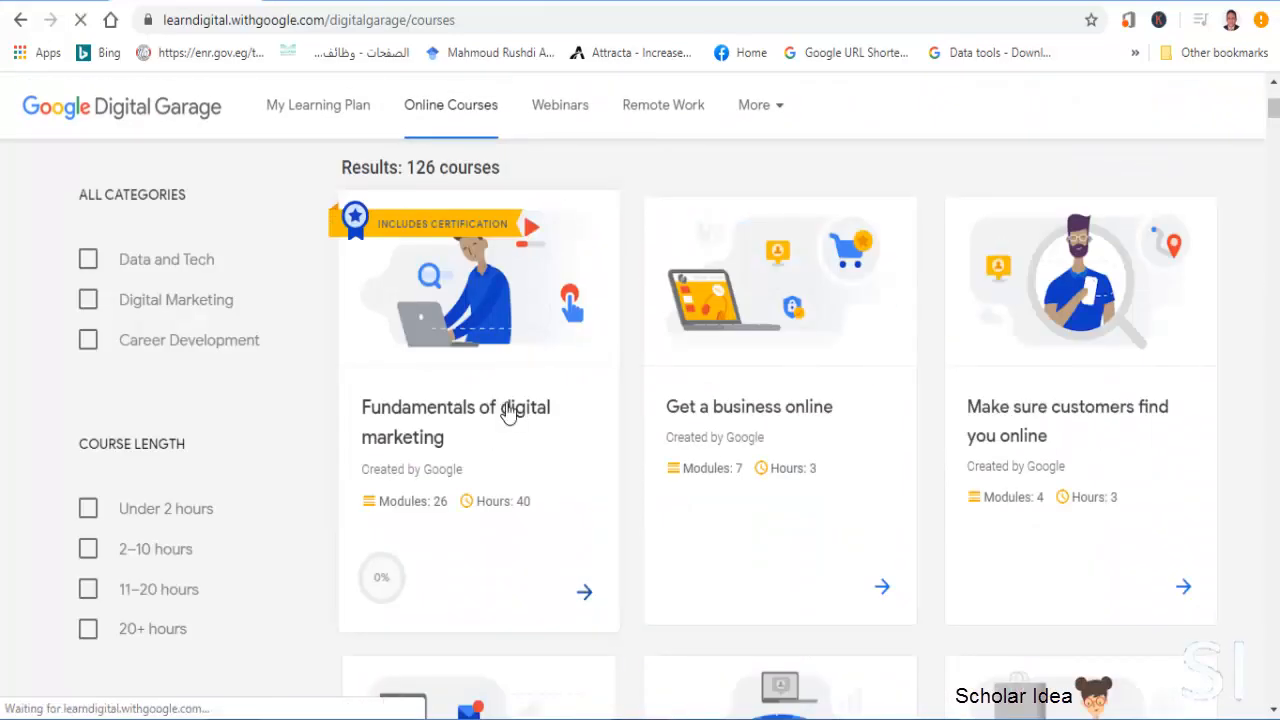
Step: Open Fundamentals of digital marketing and review its 0% progress, 26 modules and 40 hours
click(456, 421)
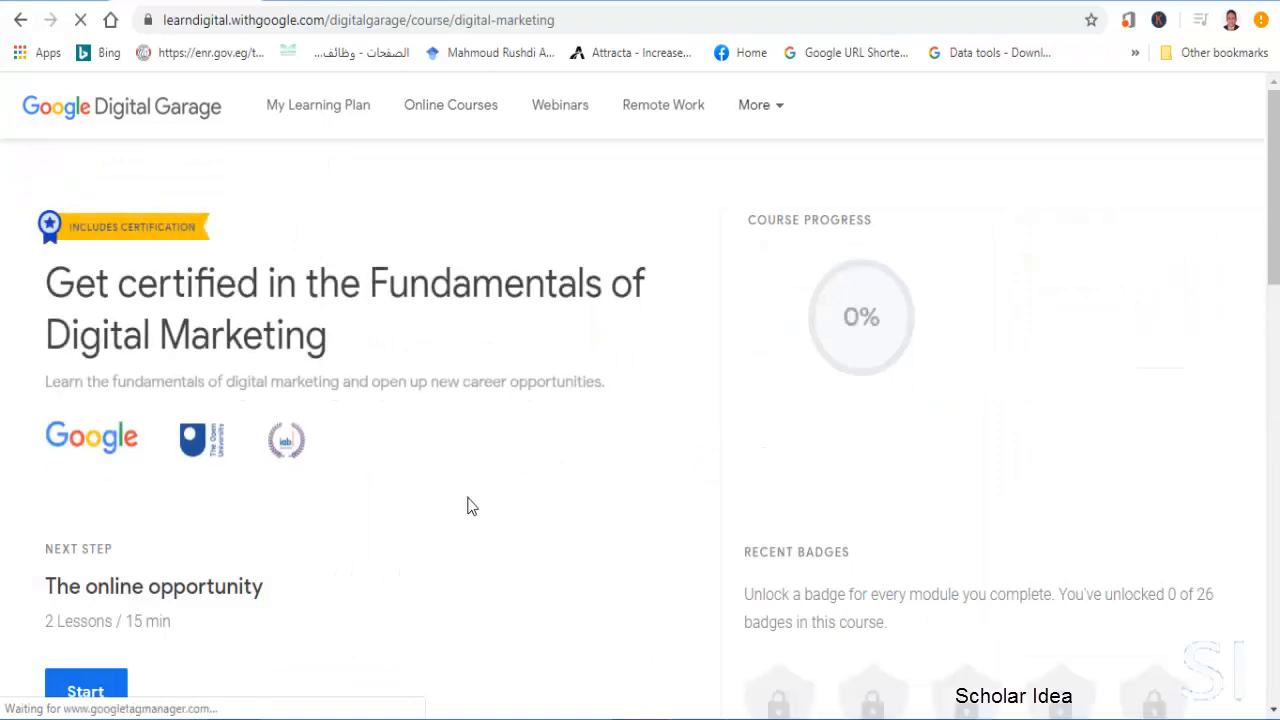
scroll(down, 3)
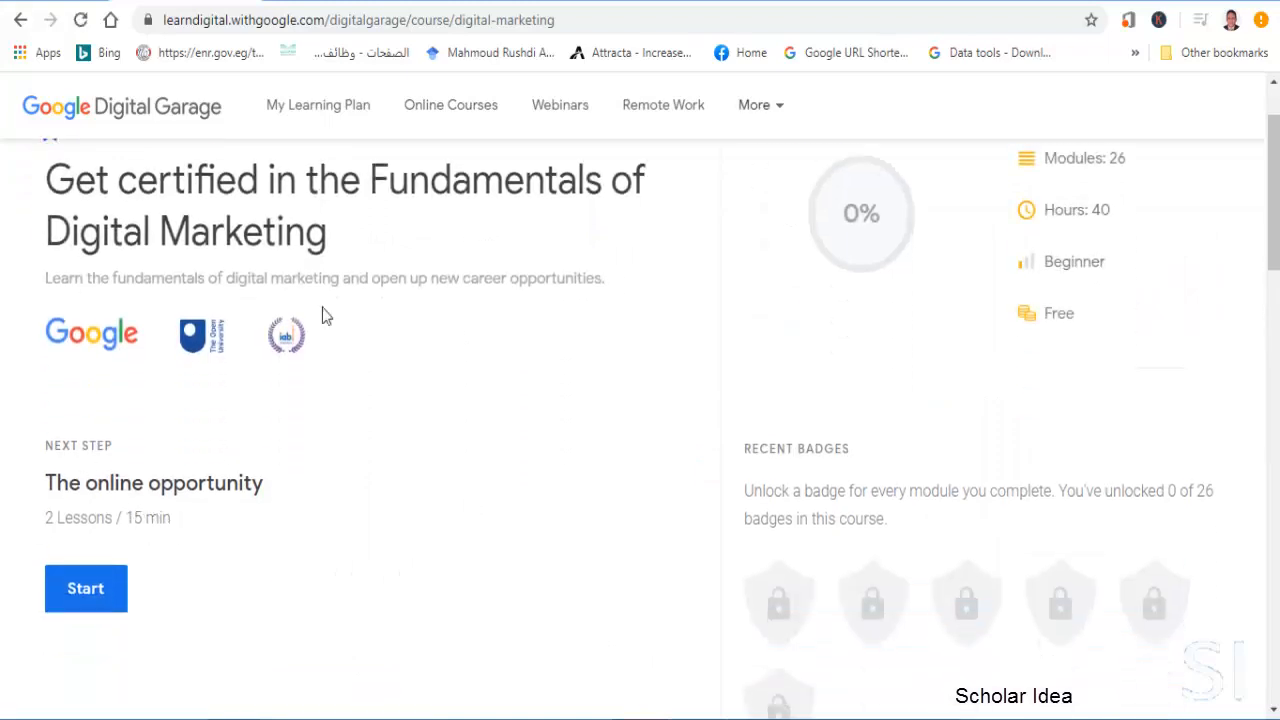
scroll(down, 3)
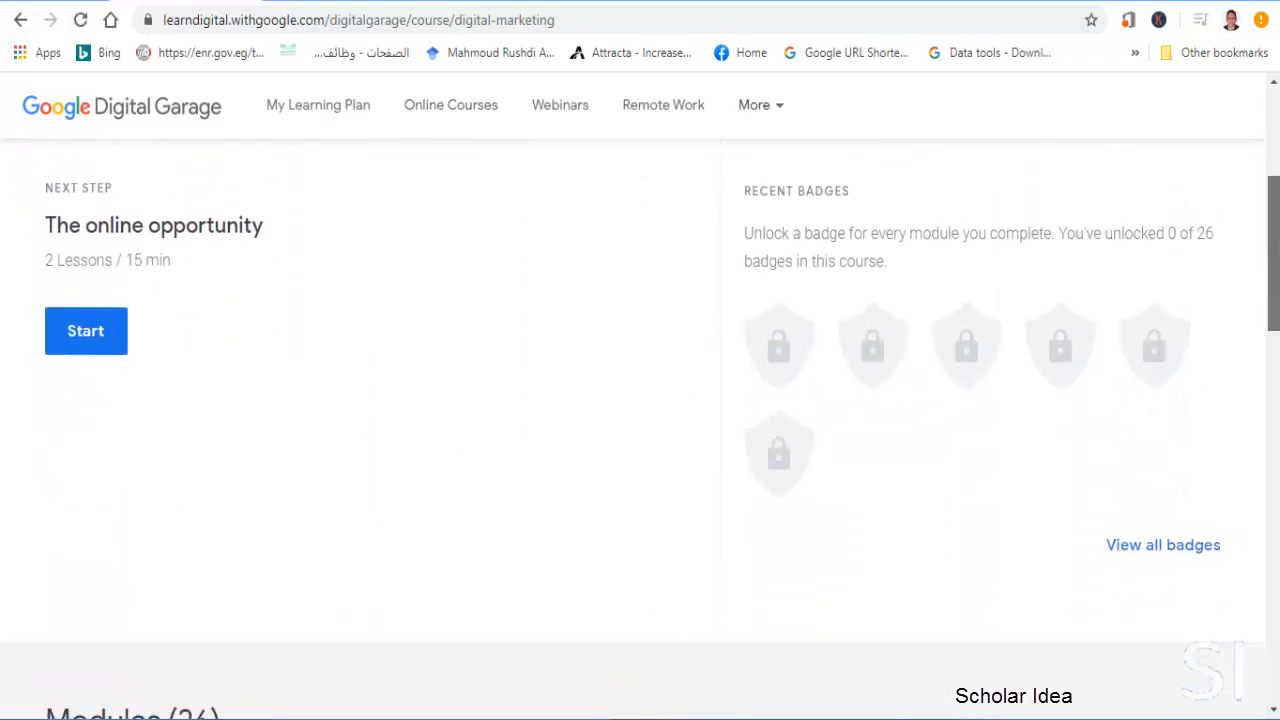
scroll(up, 3)
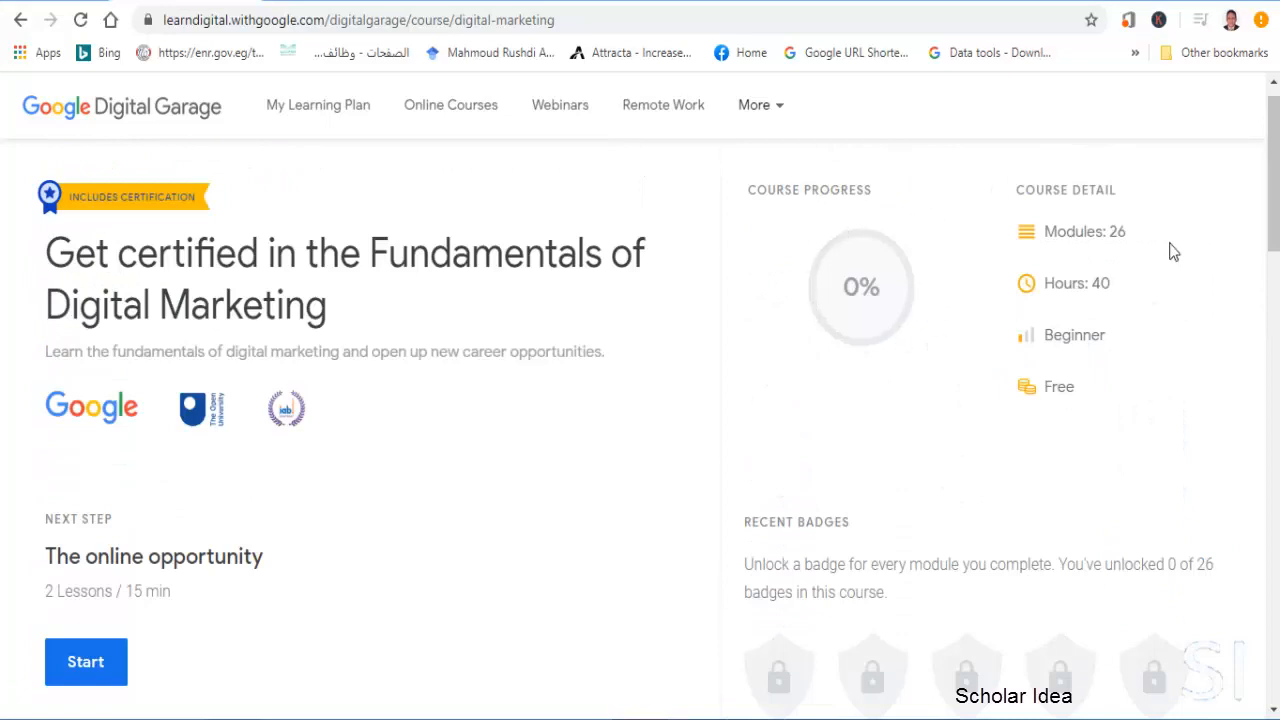
mouse_move(1100, 311)
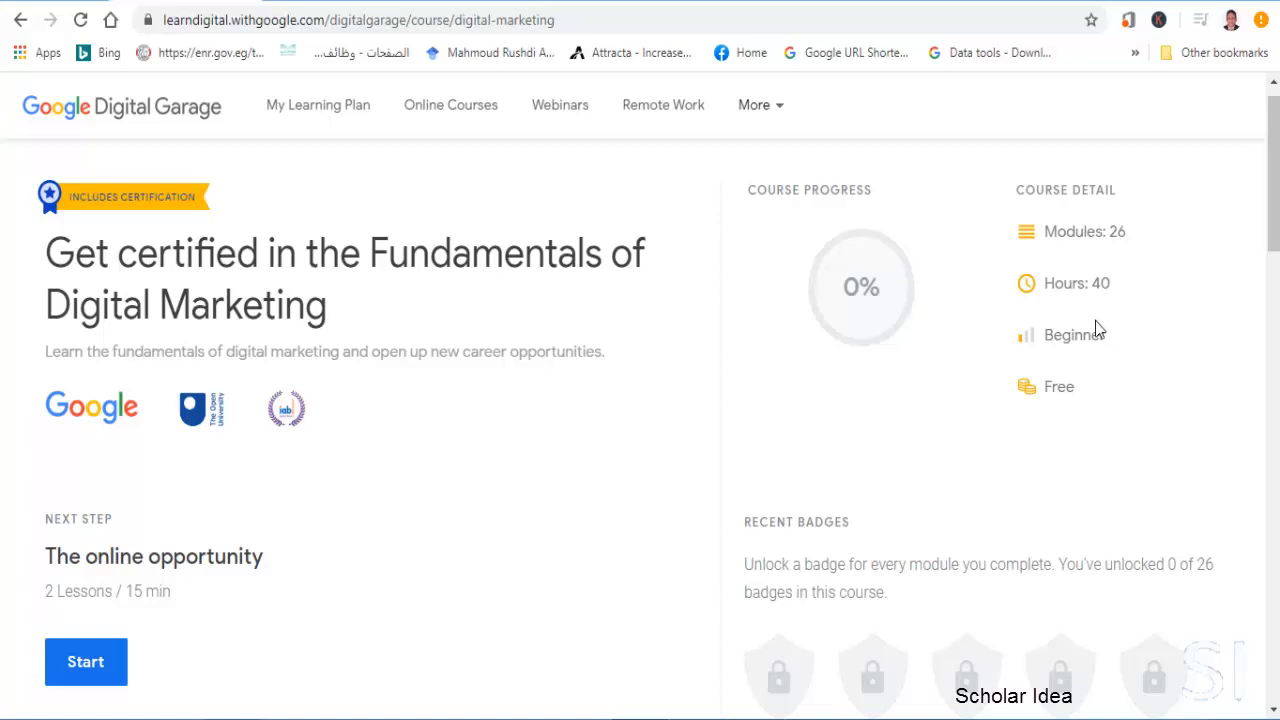
mouse_move(1045, 394)
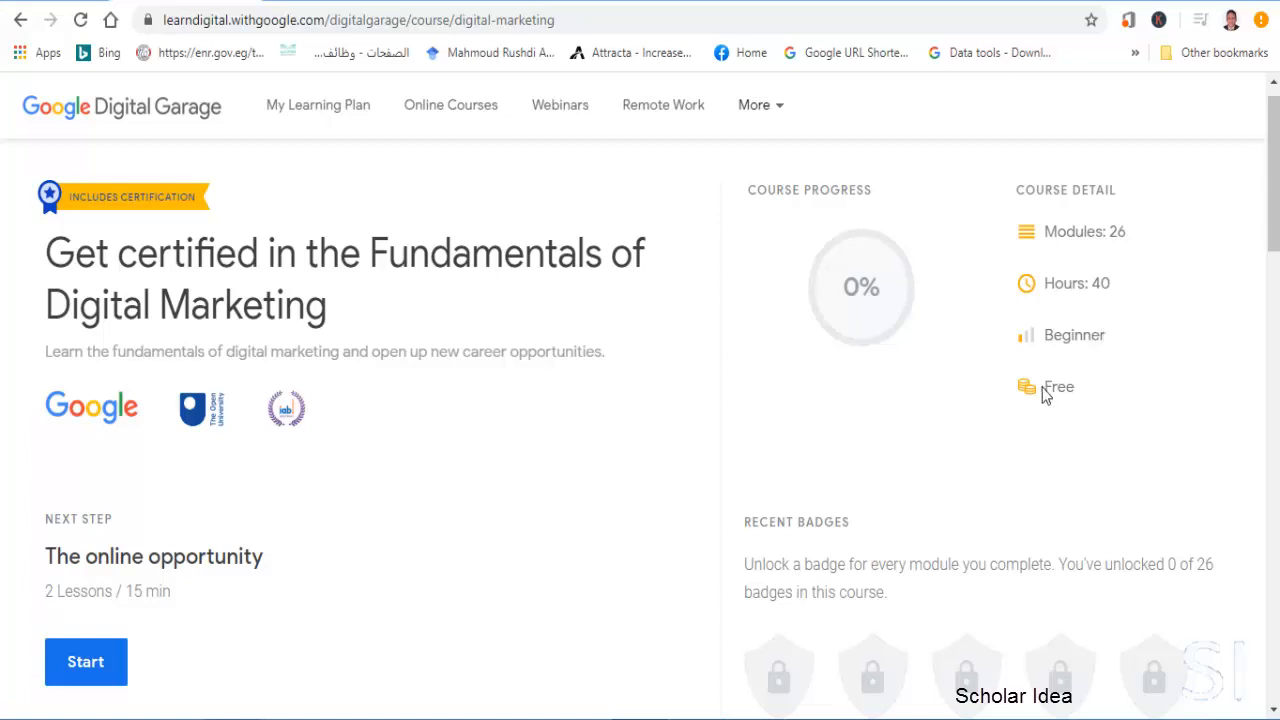
mouse_move(1118, 397)
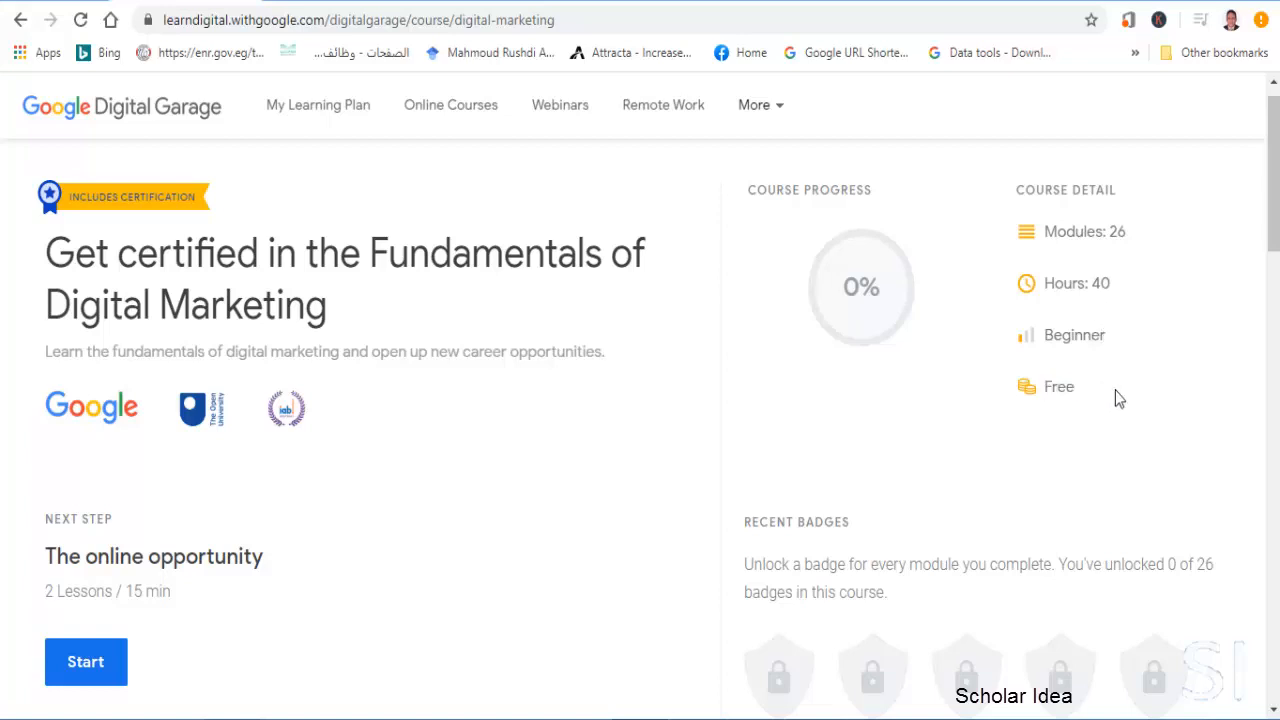
mouse_move(843, 367)
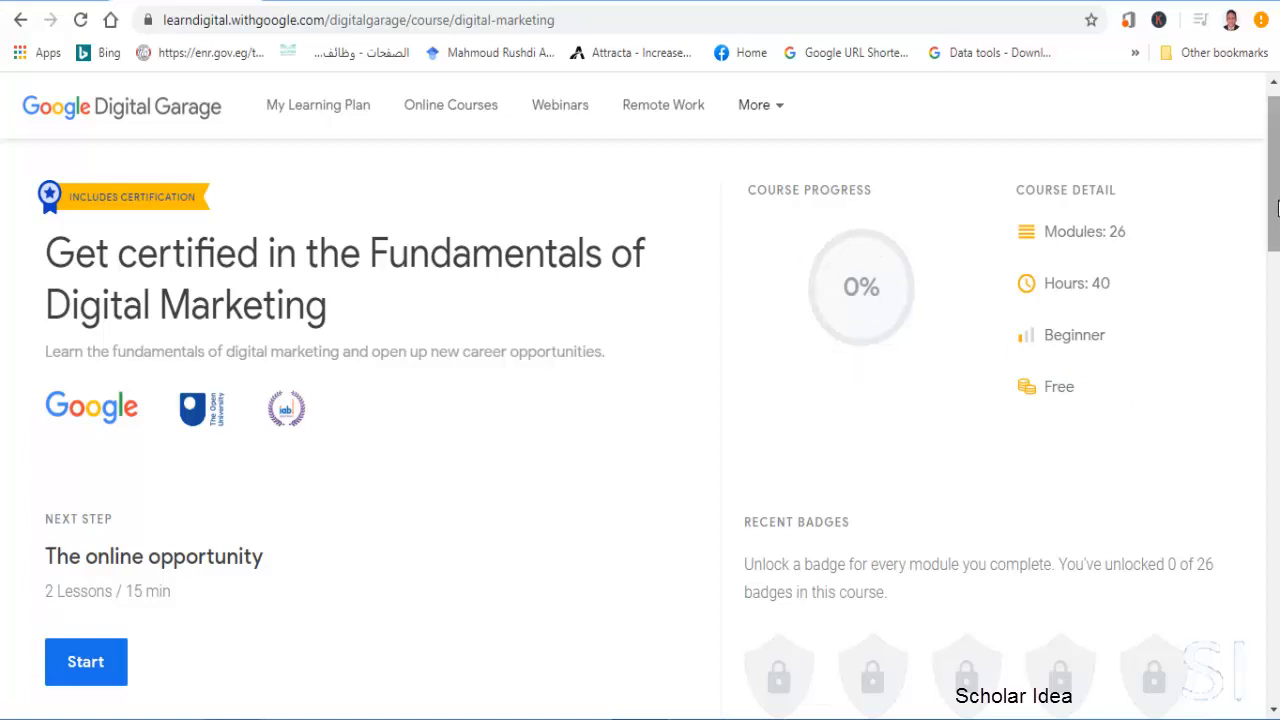
scroll(down, 3)
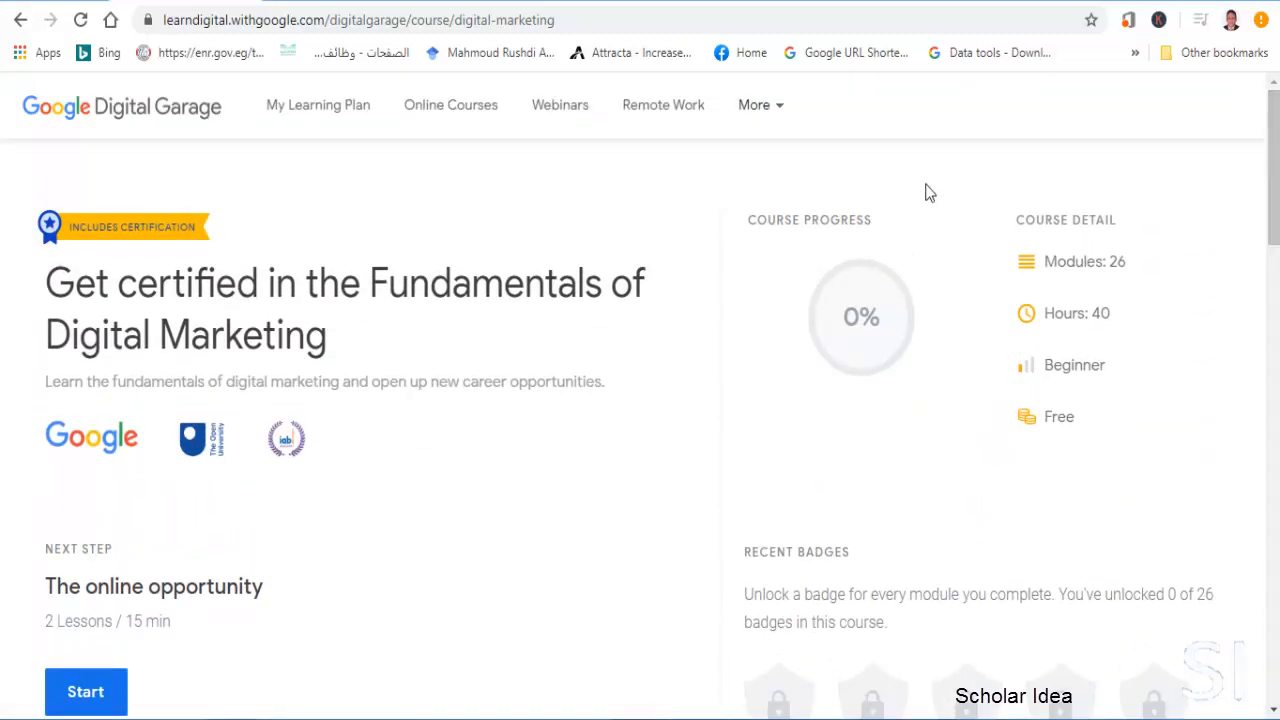
mouse_move(775, 351)
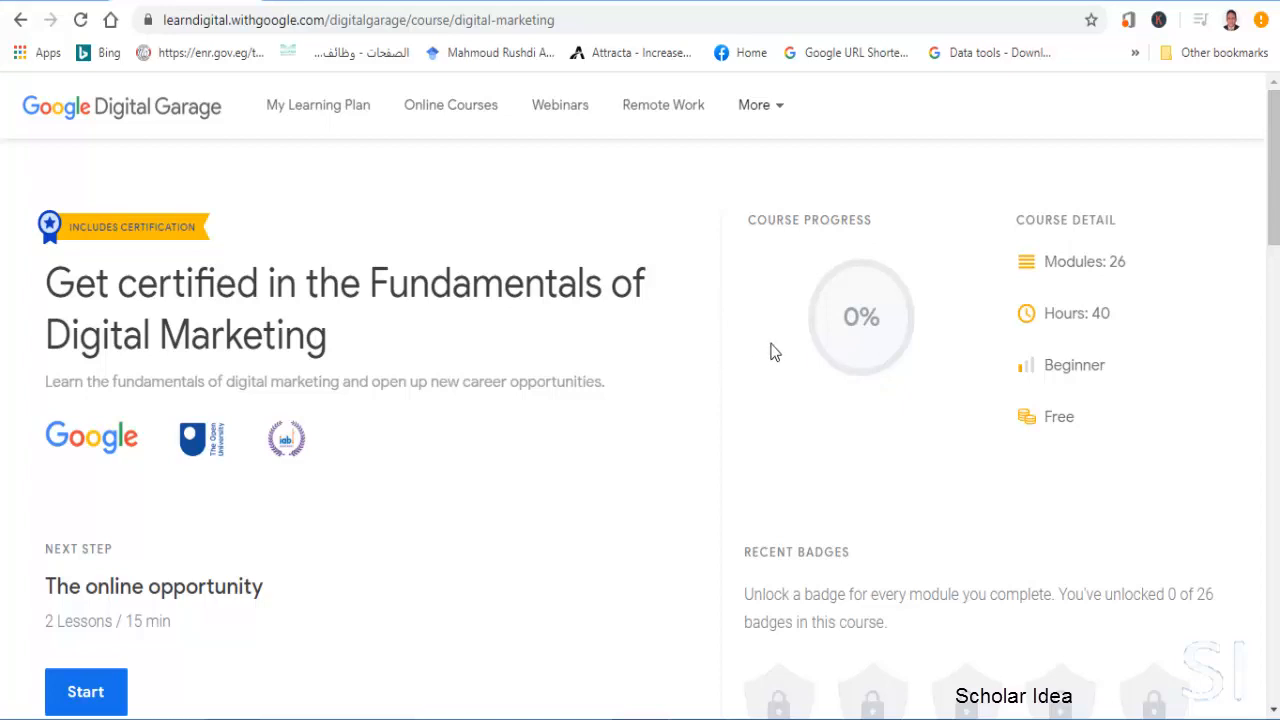
mouse_move(785, 108)
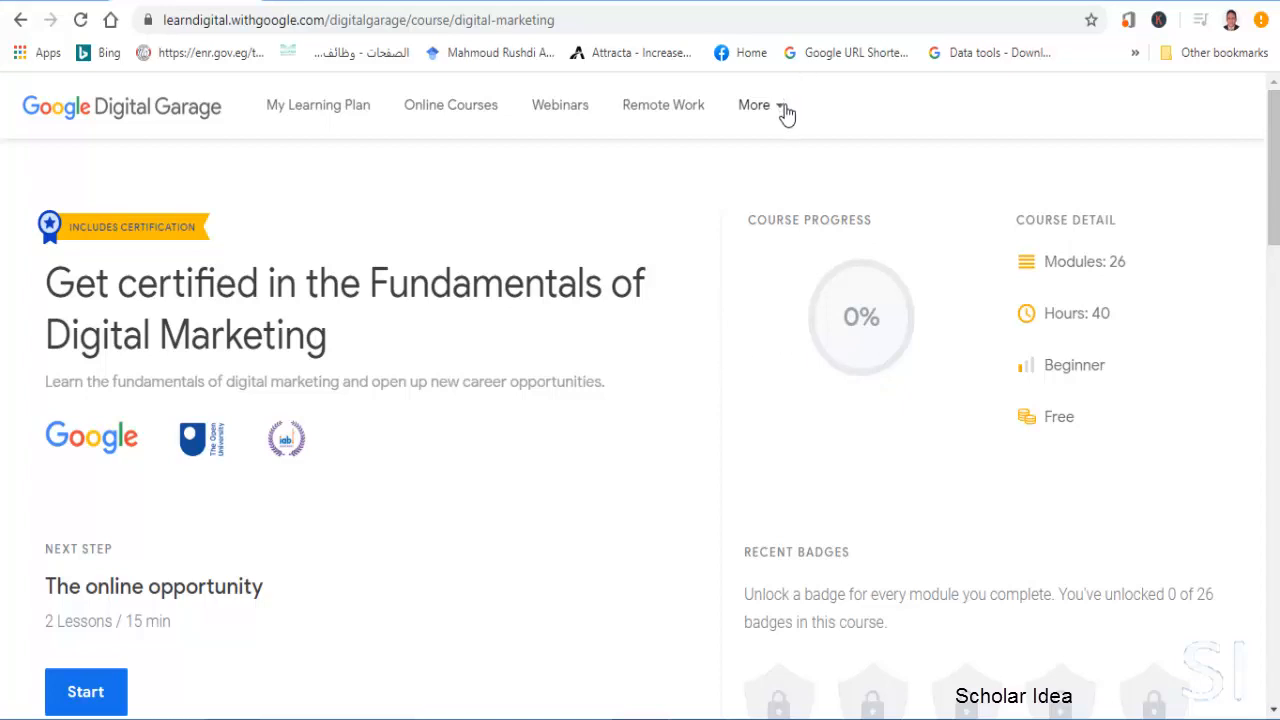
mouse_move(105, 181)
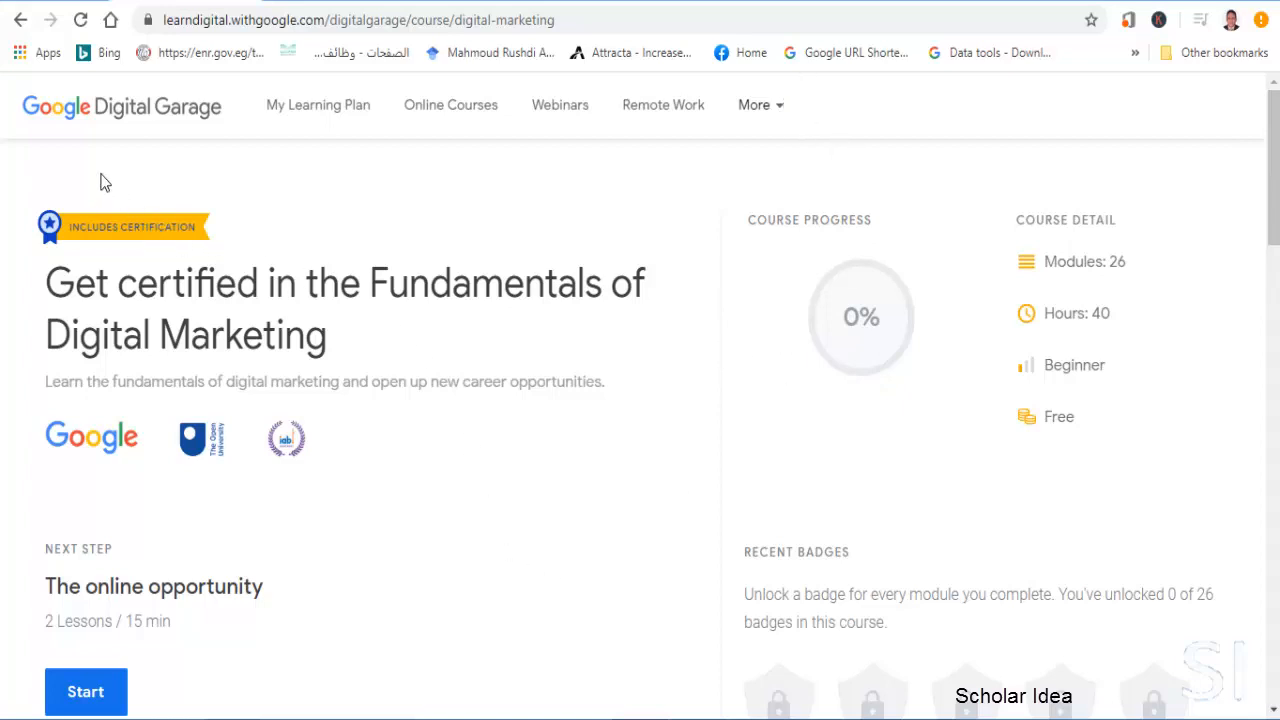